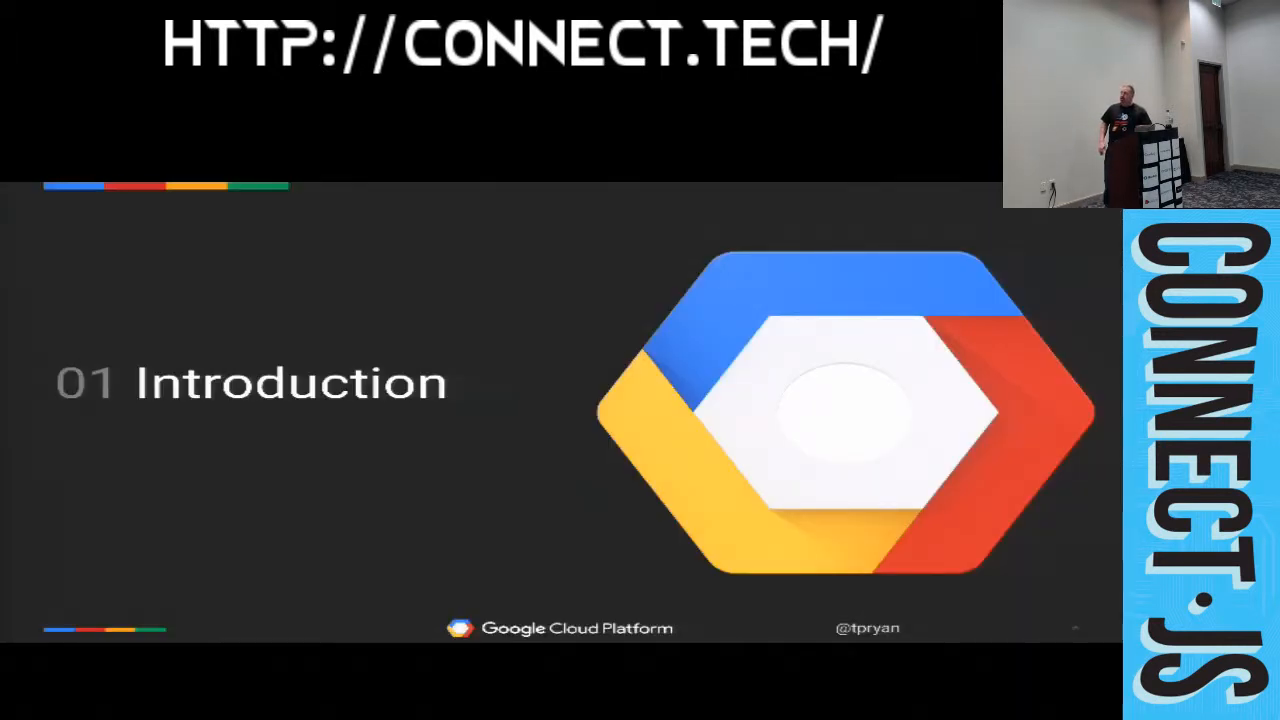
- Advance the Keynote deck past the Introduction slide
{"action": "key", "text": "Right"}
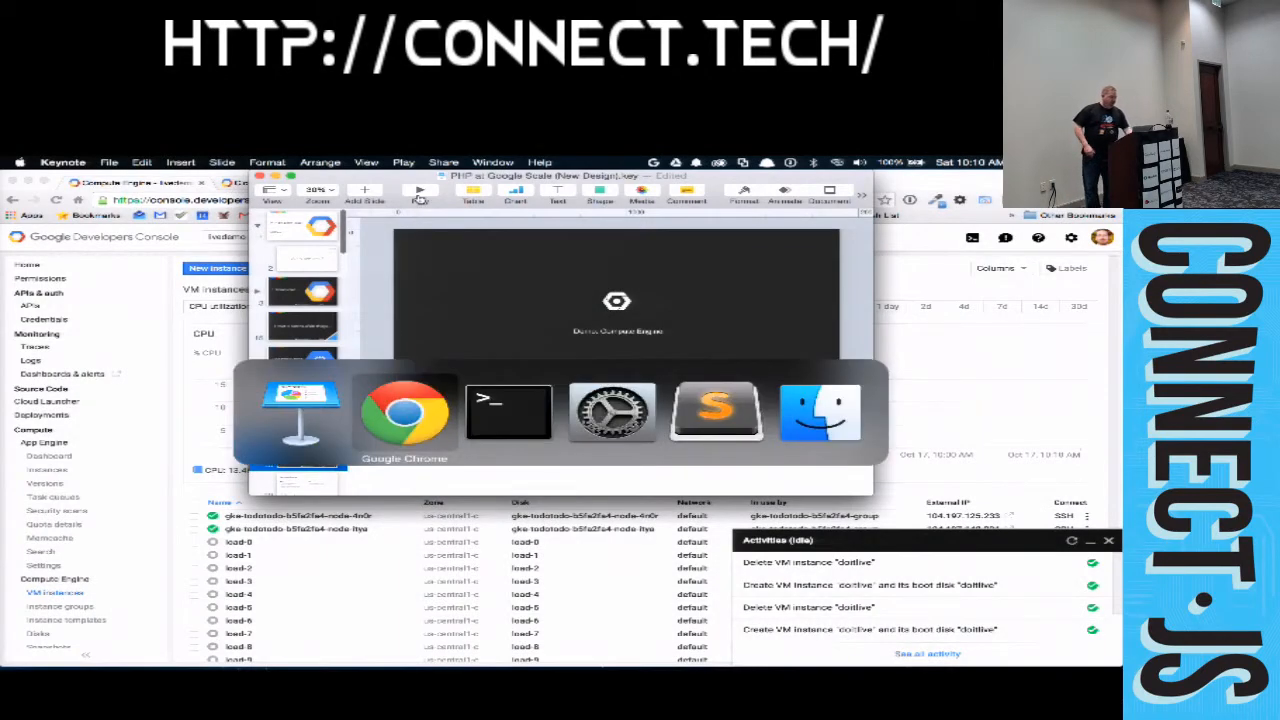
- Bring Chrome forward and start a new VM instance from the Compute Engine instances page
{"action": "left_click", "coordinate": [404, 410]}
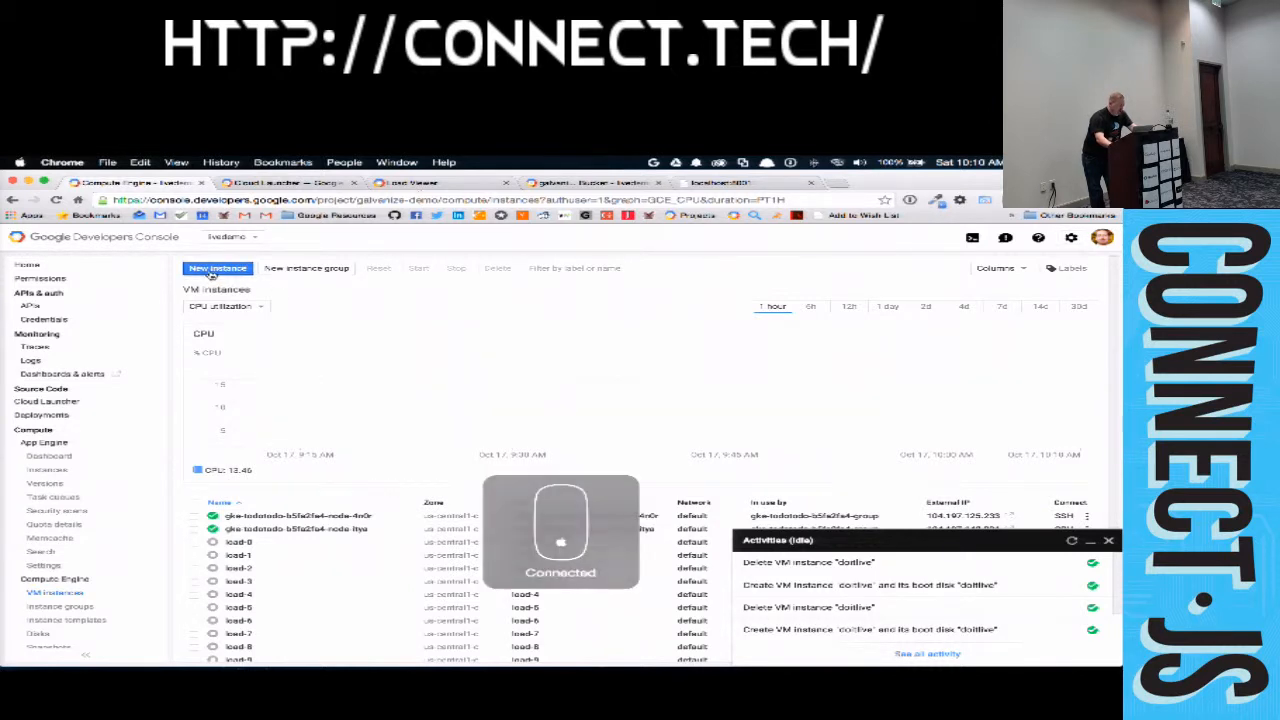
{"action": "left_click", "coordinate": [216, 268]}
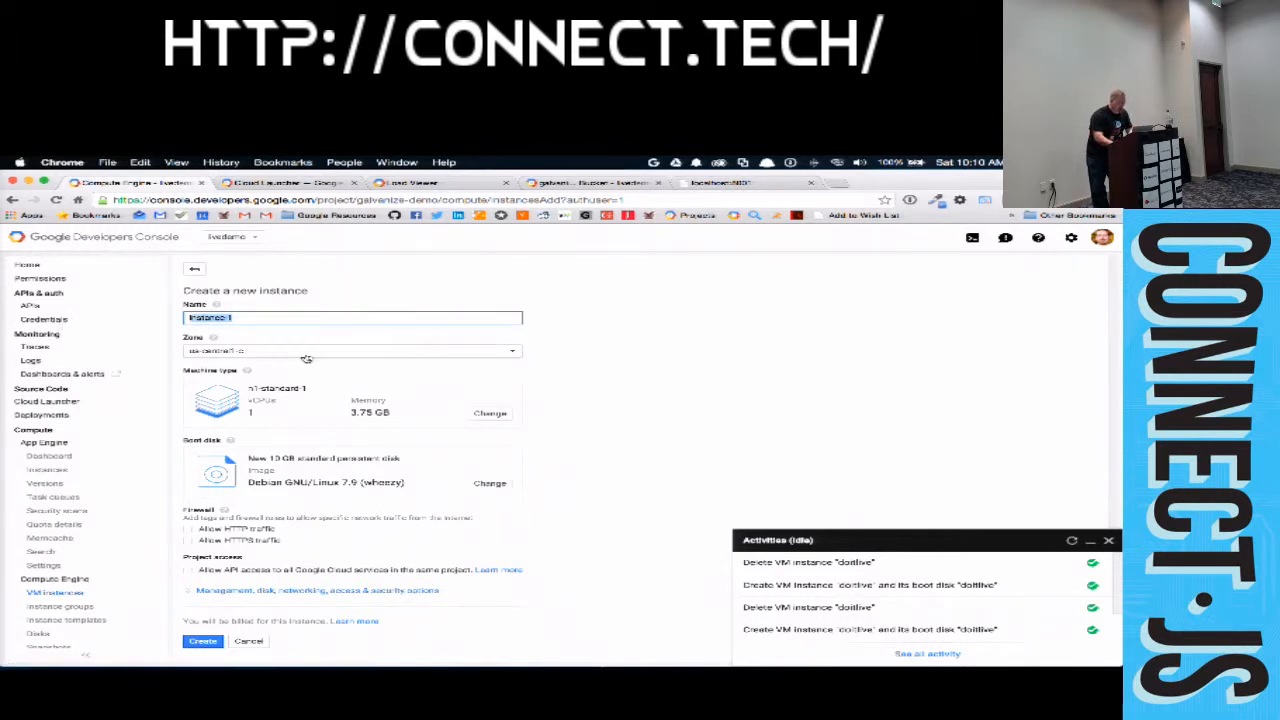
- Name the instance and choose the n1-standard-1 machine type (1 vCPU, 3.75 GB)
{"action": "type", "text": "dot"}
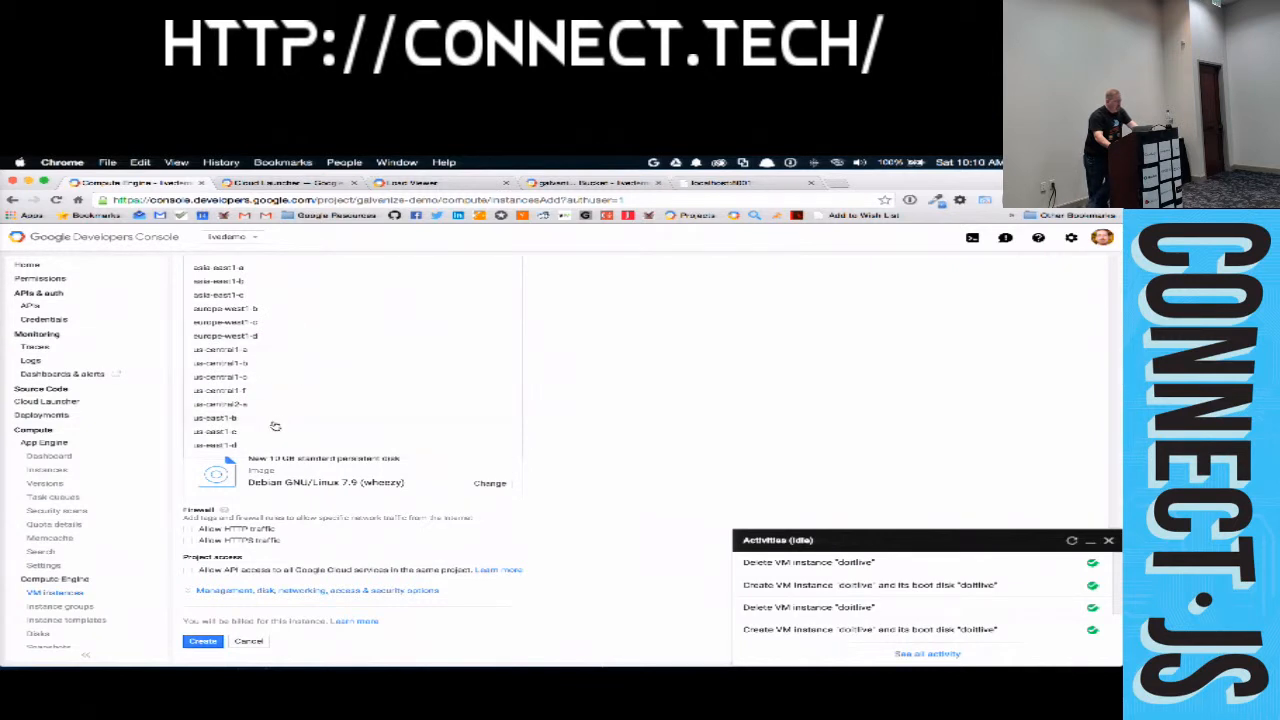
{"action": "mouse_move", "coordinate": [280, 332]}
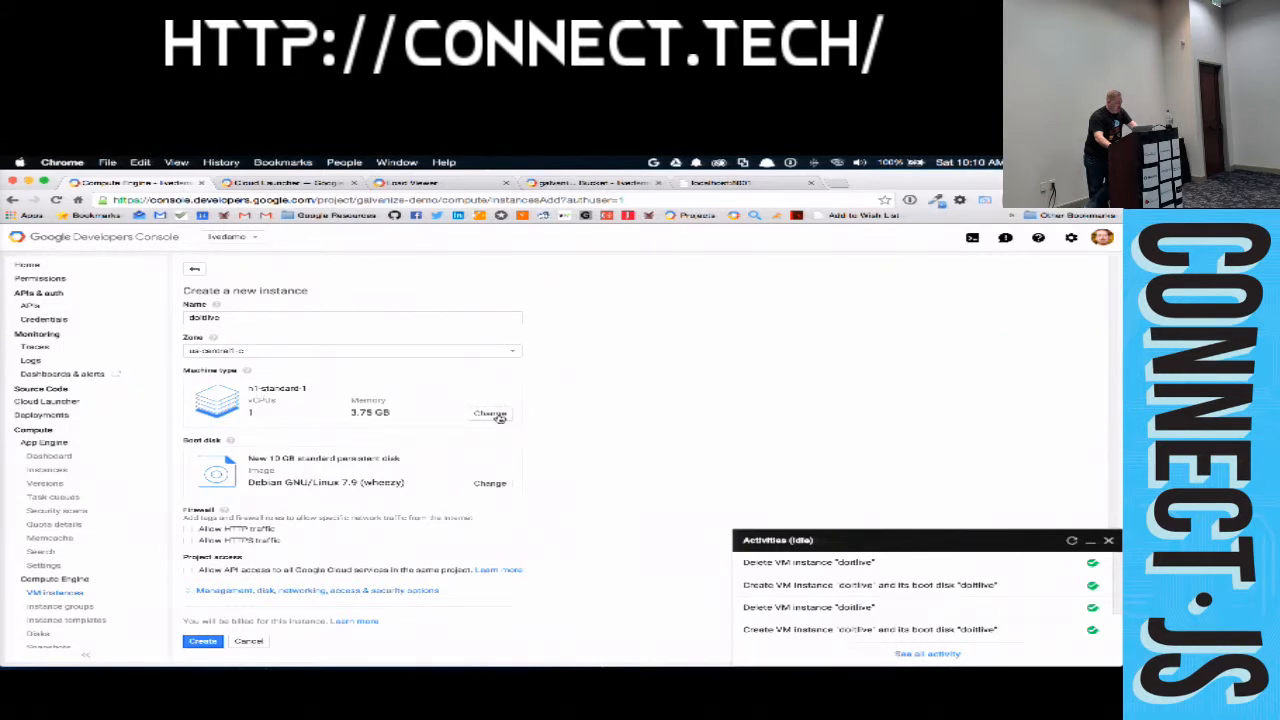
{"action": "left_click", "coordinate": [490, 412]}
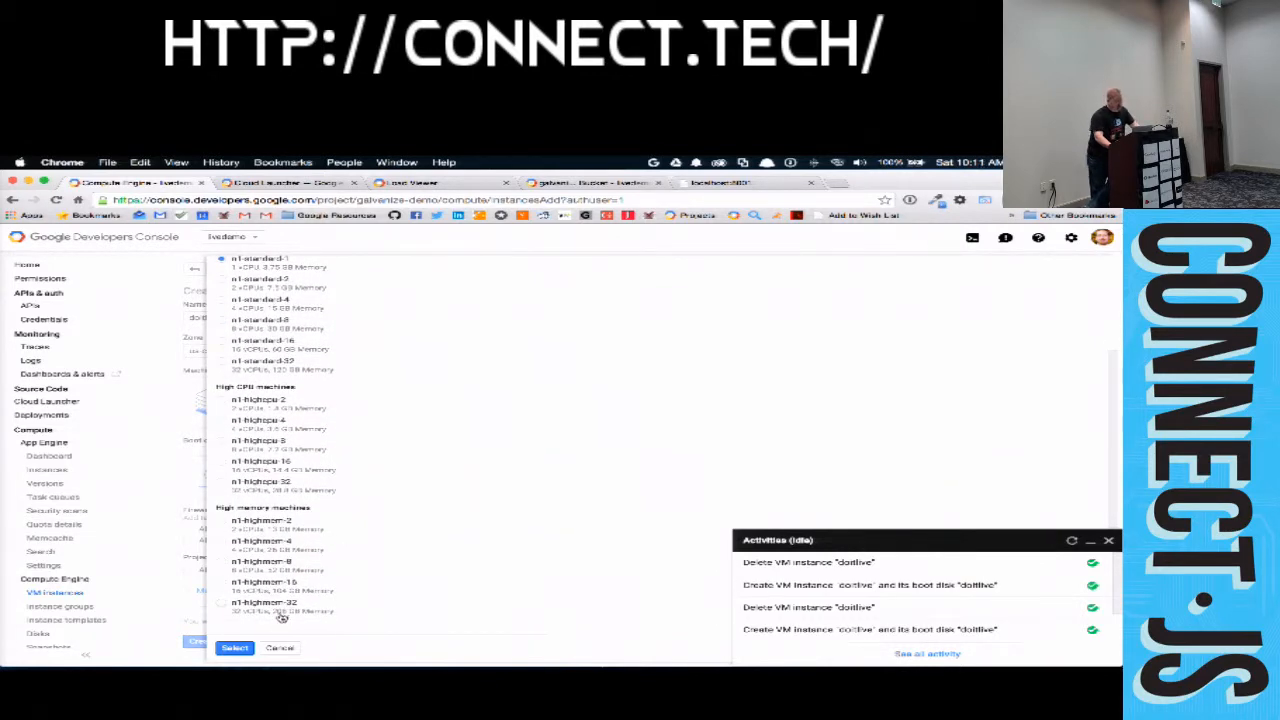
{"action": "left_click", "coordinate": [234, 648]}
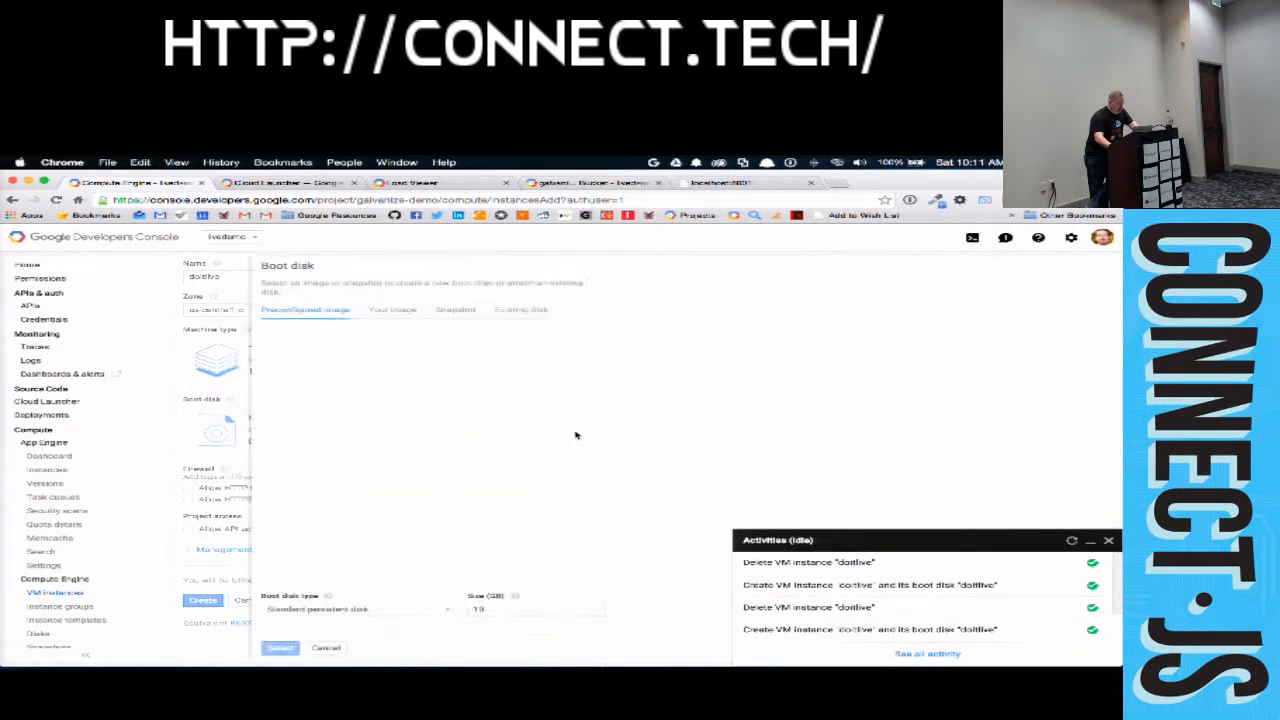
{"action": "left_click", "coordinate": [304, 308]}
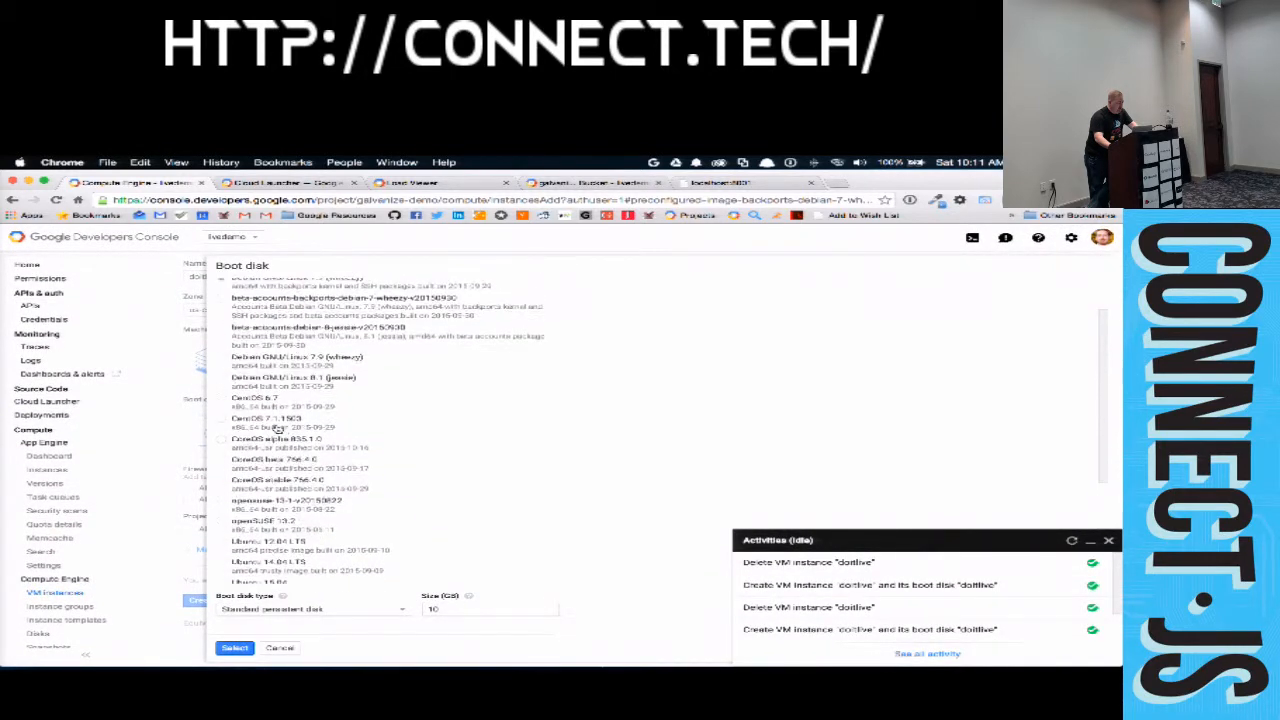
- Make the boot disk a 10 GB SSD persistent disk running Debian 7.9
{"action": "scroll", "scroll_direction": "down", "scroll_amount": 3}
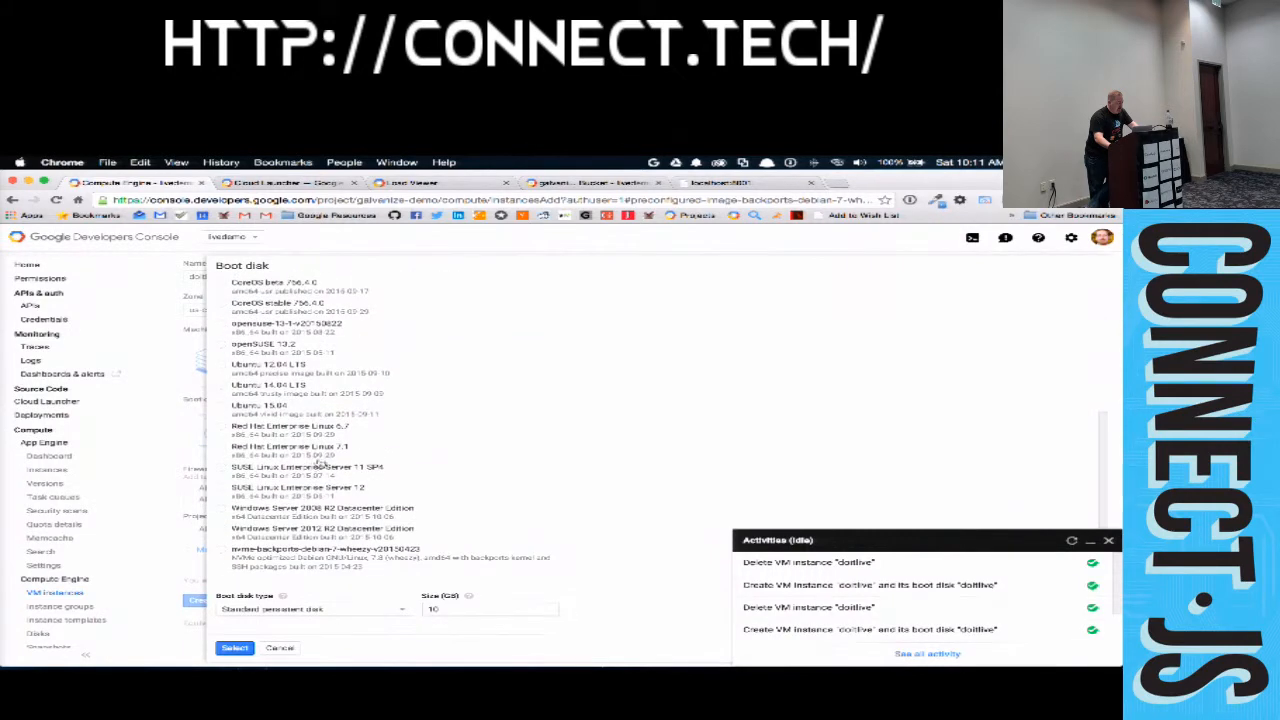
{"action": "left_click", "coordinate": [310, 608]}
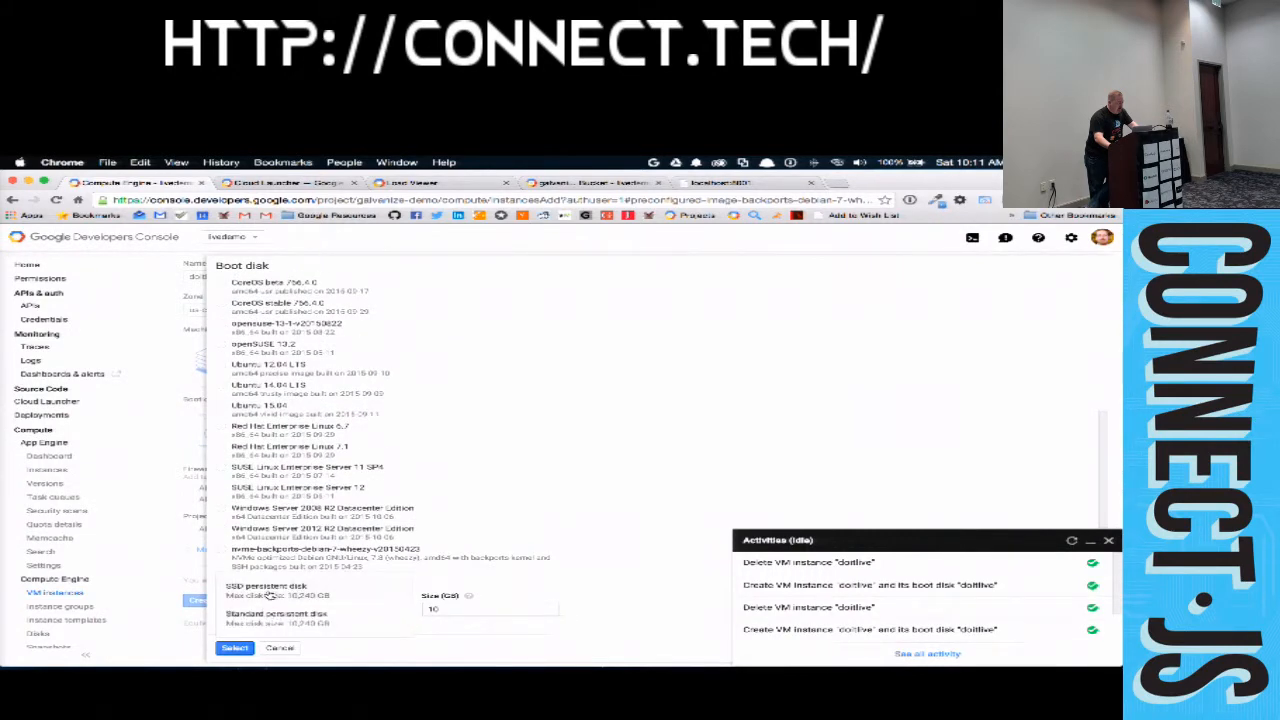
{"action": "left_click", "coordinate": [260, 584]}
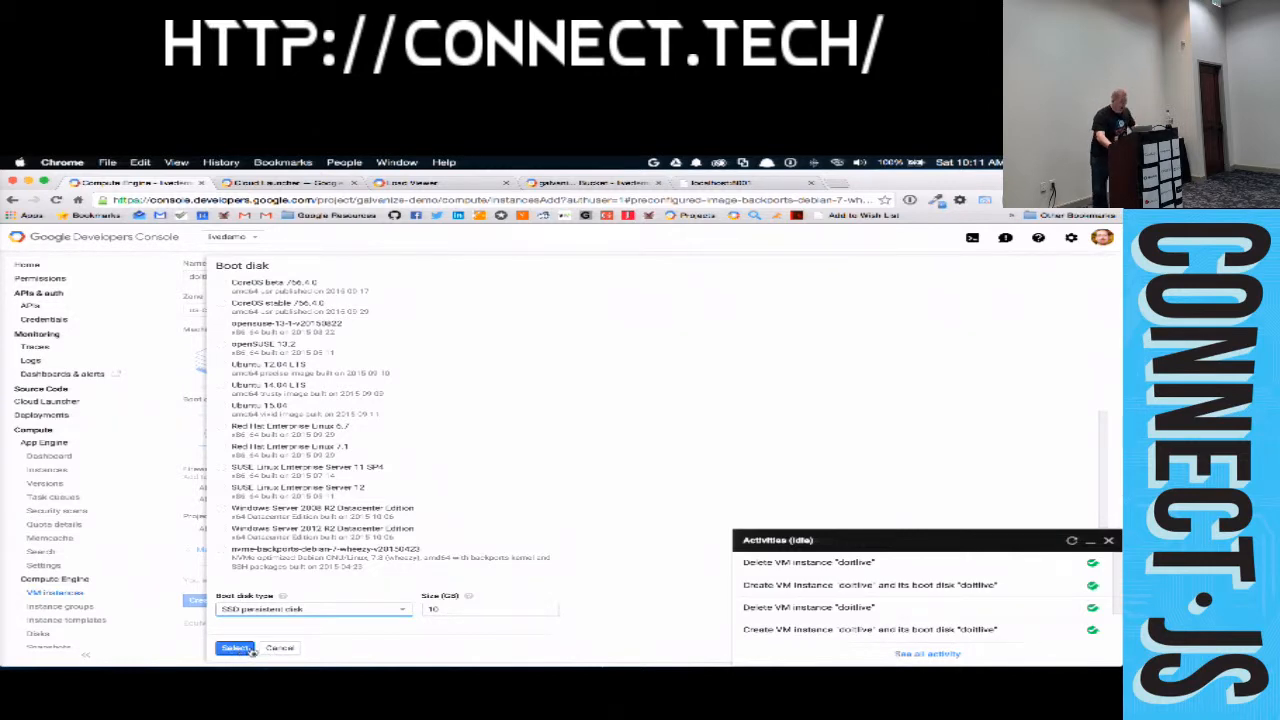
{"action": "left_click", "coordinate": [236, 648]}
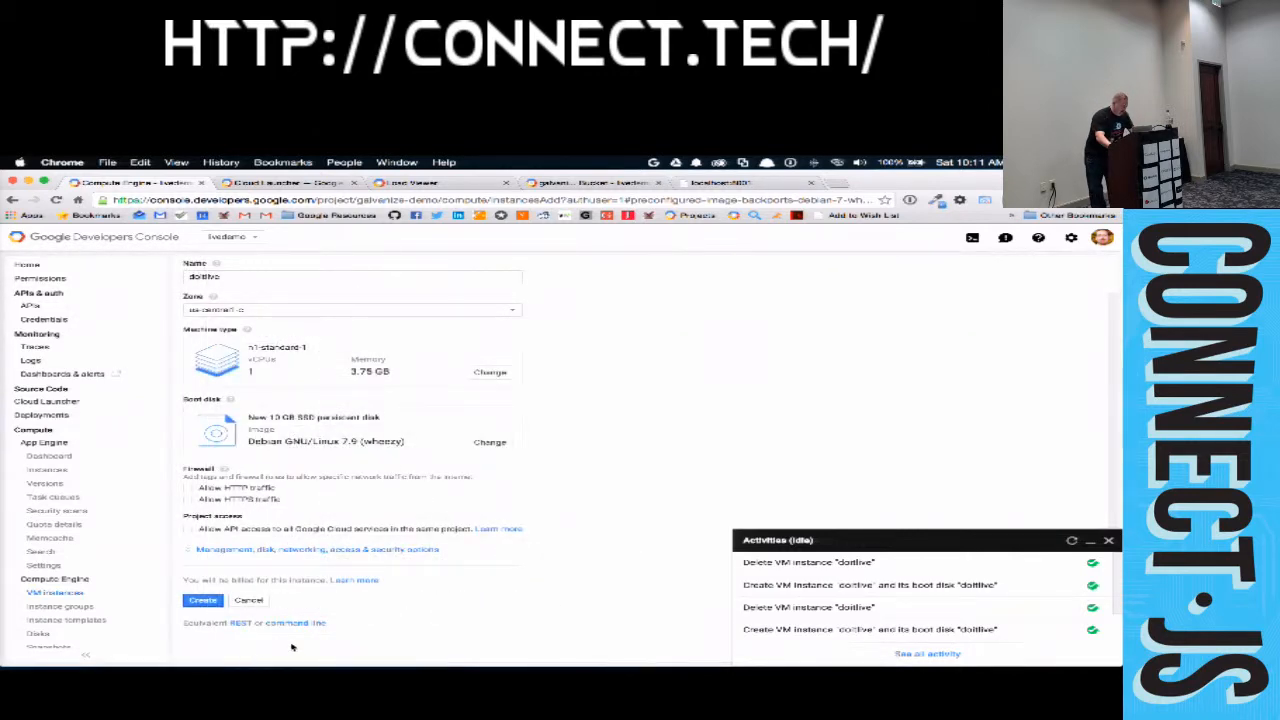
{"action": "mouse_move", "coordinate": [472, 610]}
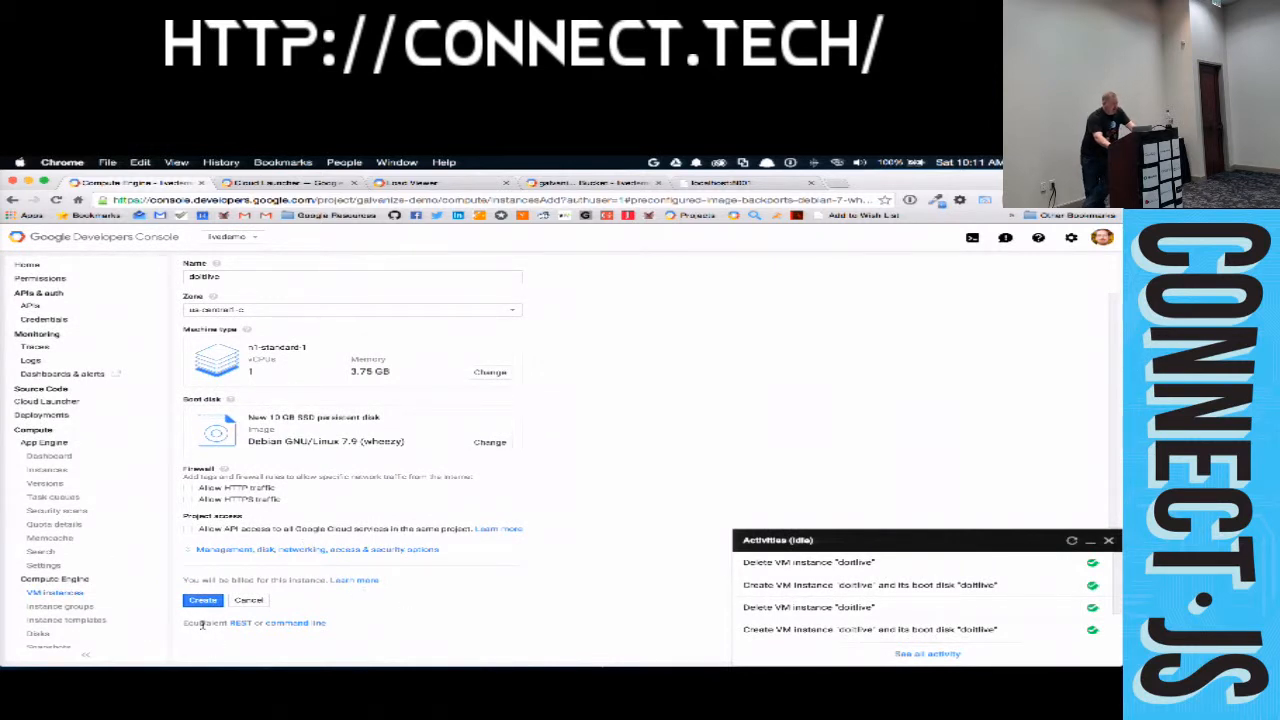
{"action": "mouse_move", "coordinate": [324, 548]}
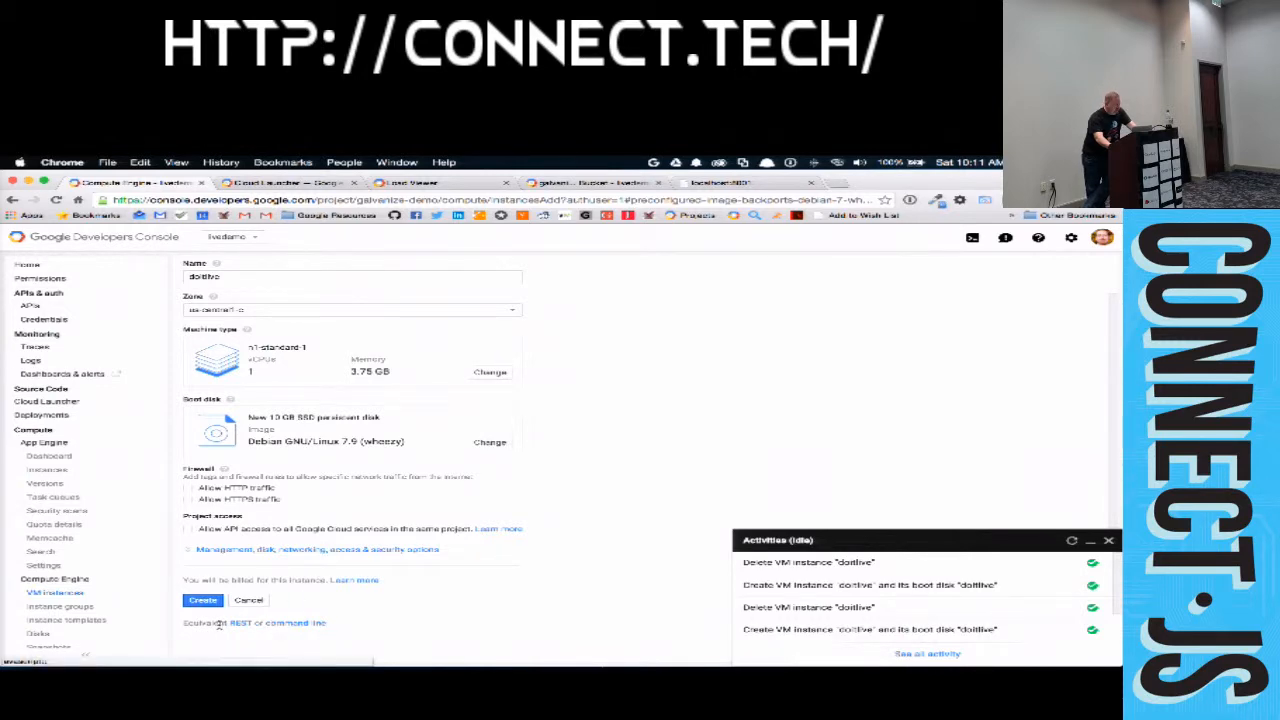
{"action": "left_click", "coordinate": [308, 624]}
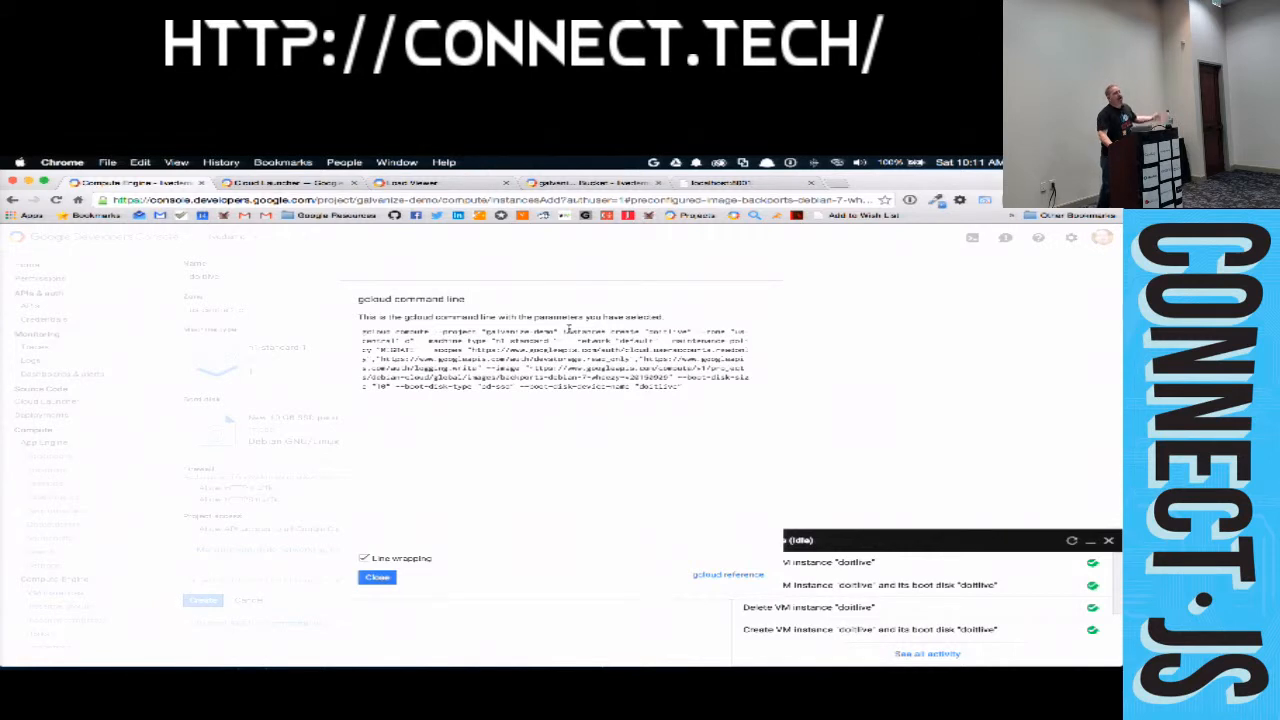
{"action": "mouse_move", "coordinate": [568, 330]}
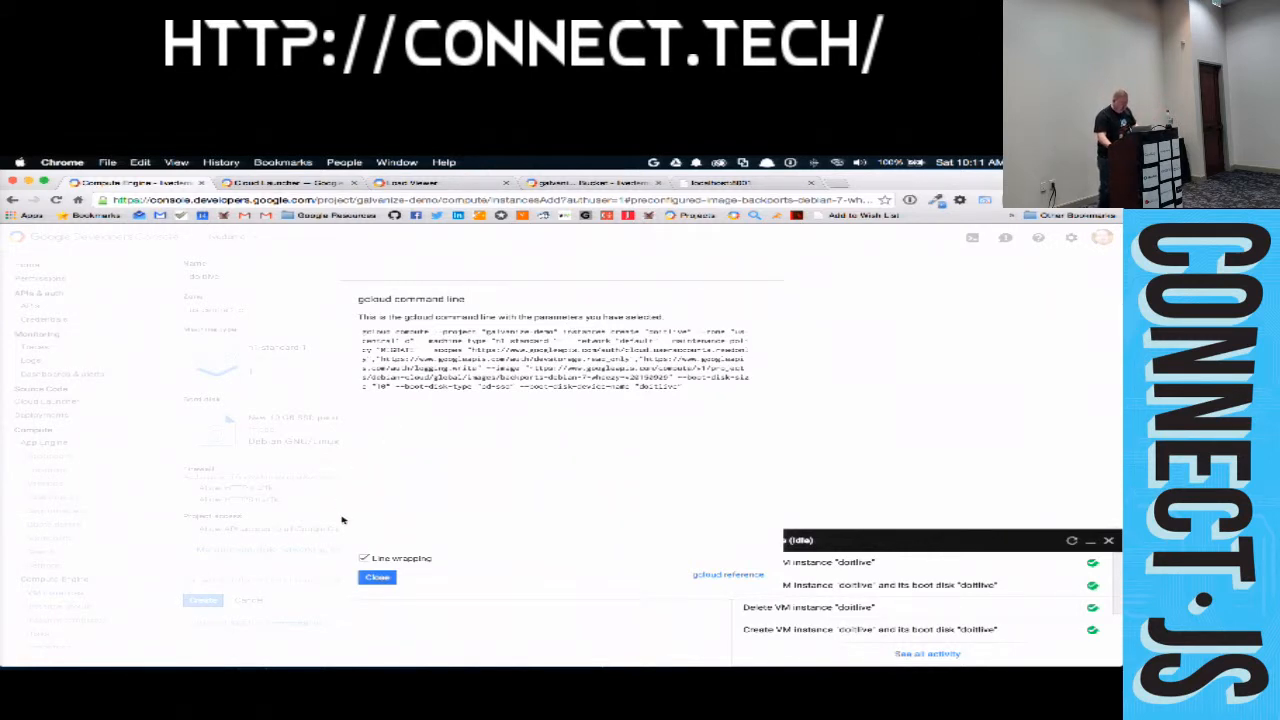
{"action": "left_click", "coordinate": [376, 576]}
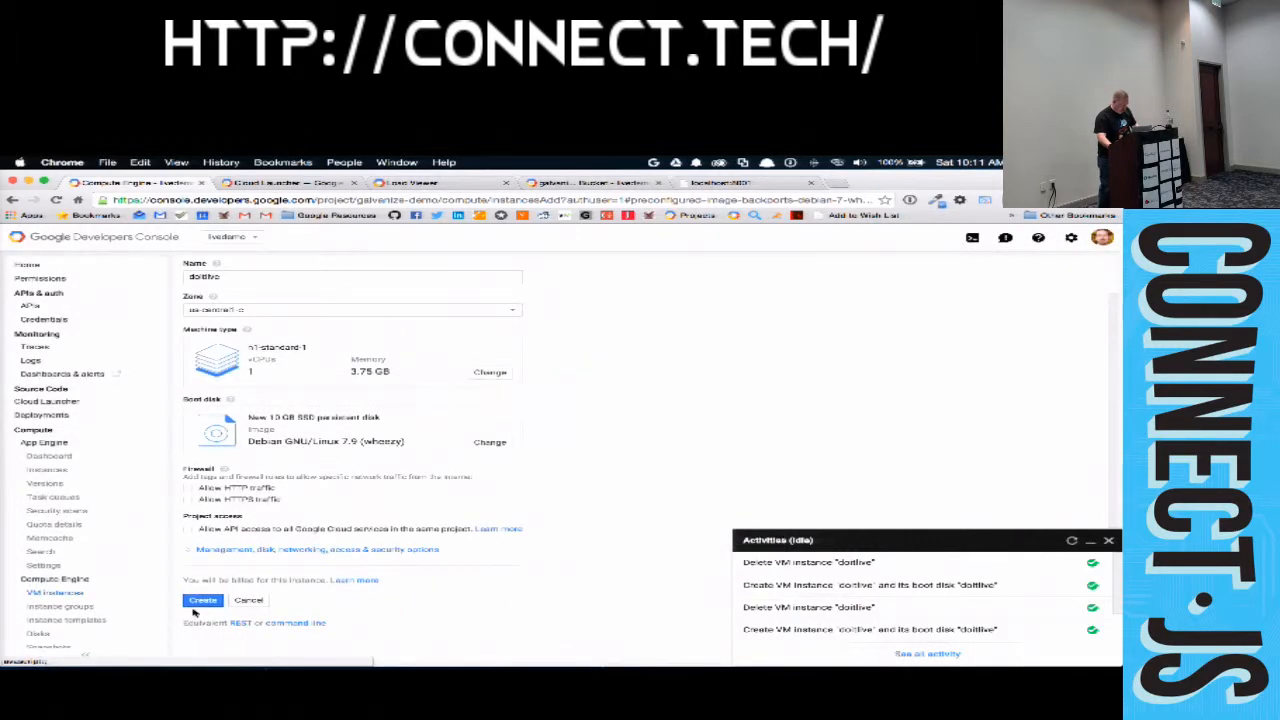
- Create the doitlive VM instance so it appears in the instances list
{"action": "left_click", "coordinate": [202, 600]}
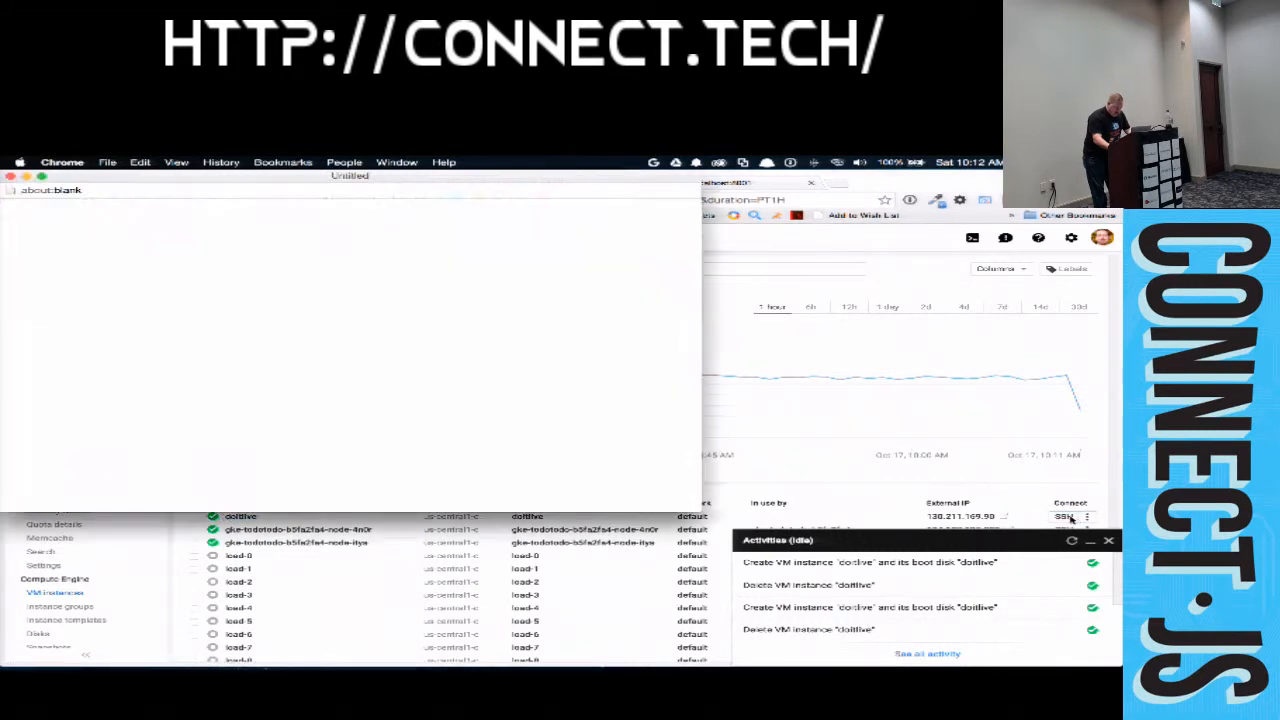
- Run apt-get update in the doitlive SSH shell, hitting permission-denied lock errors
{"action": "left_click", "coordinate": [1064, 516]}
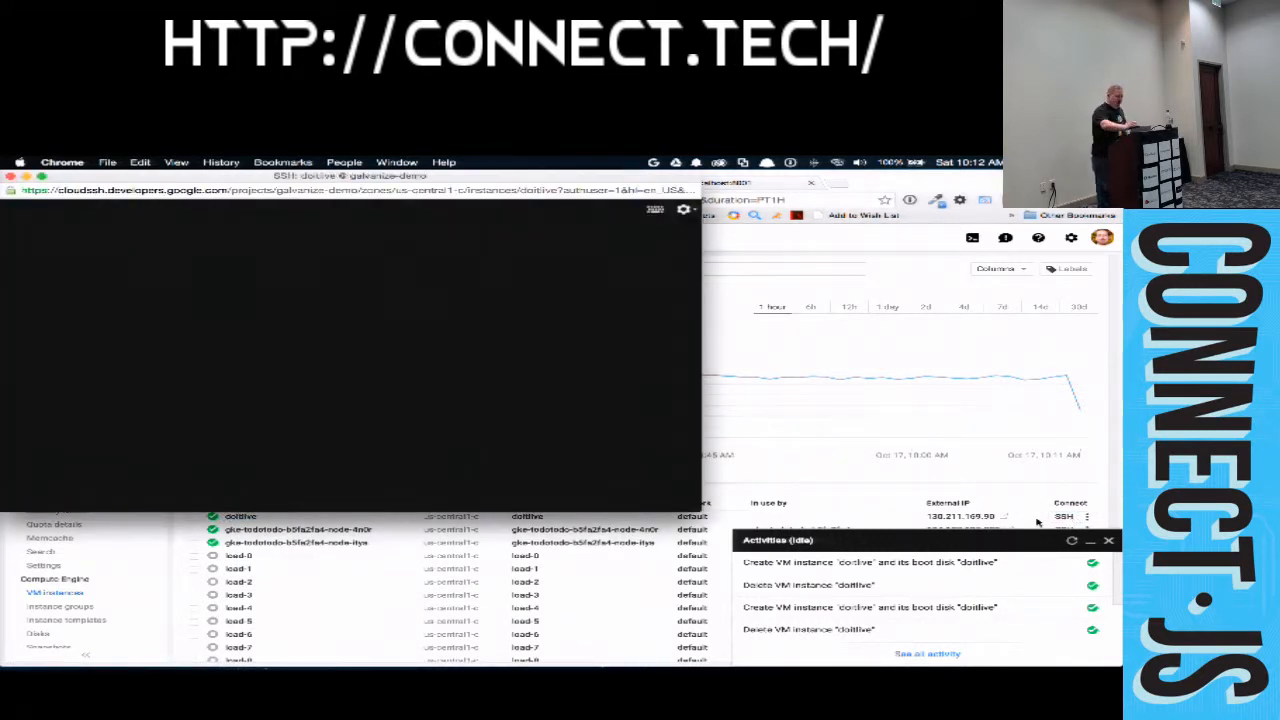
{"action": "left_click", "coordinate": [1064, 516]}
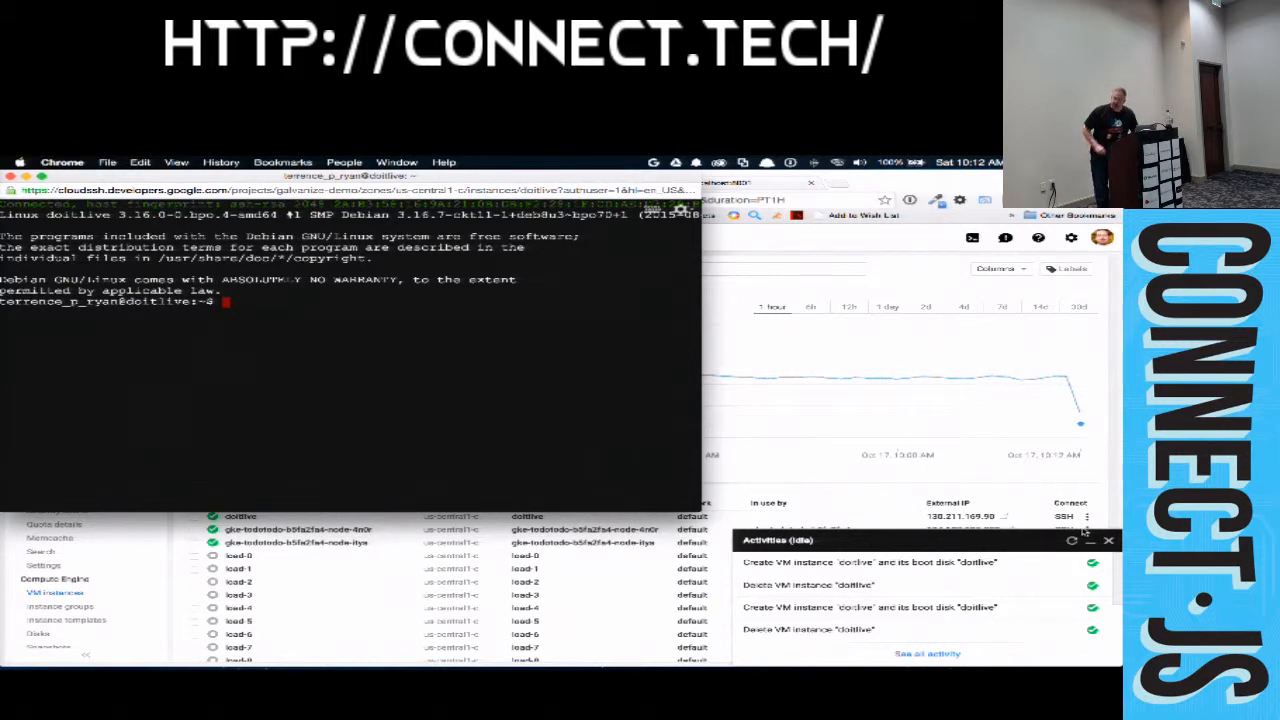
{"action": "type", "text": "apt"}
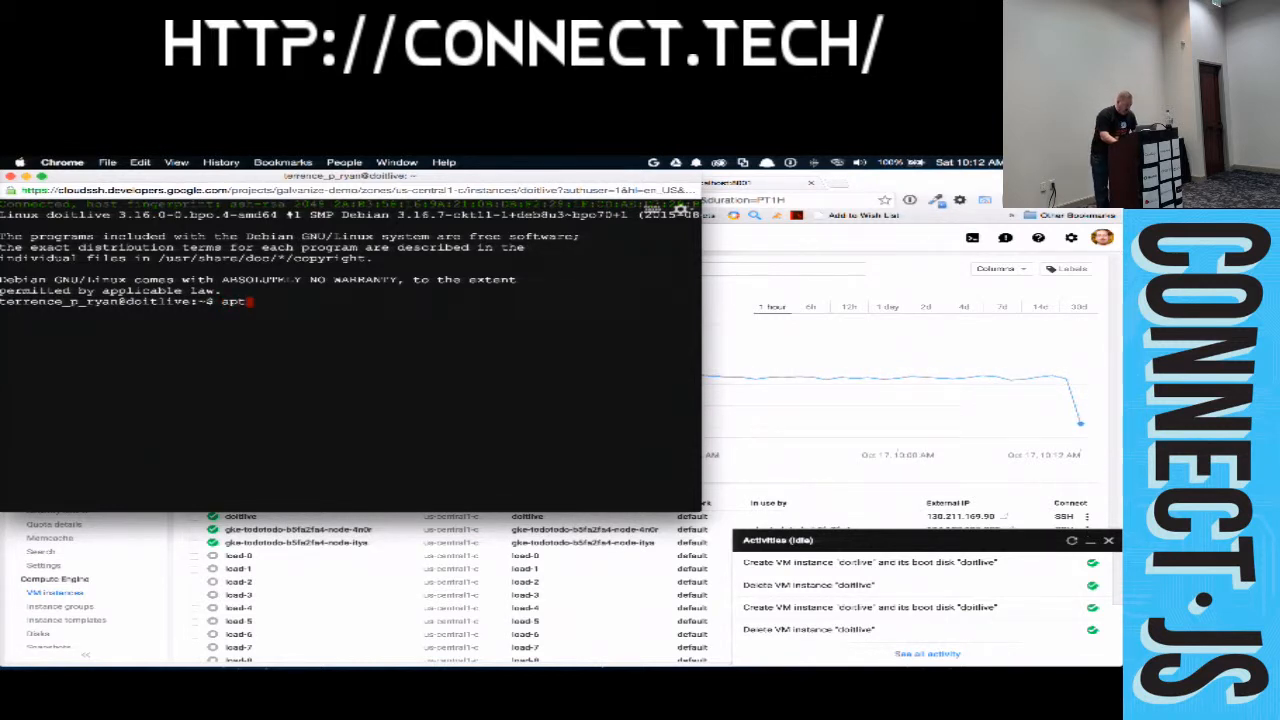
{"action": "type", "text": "t-get update"}
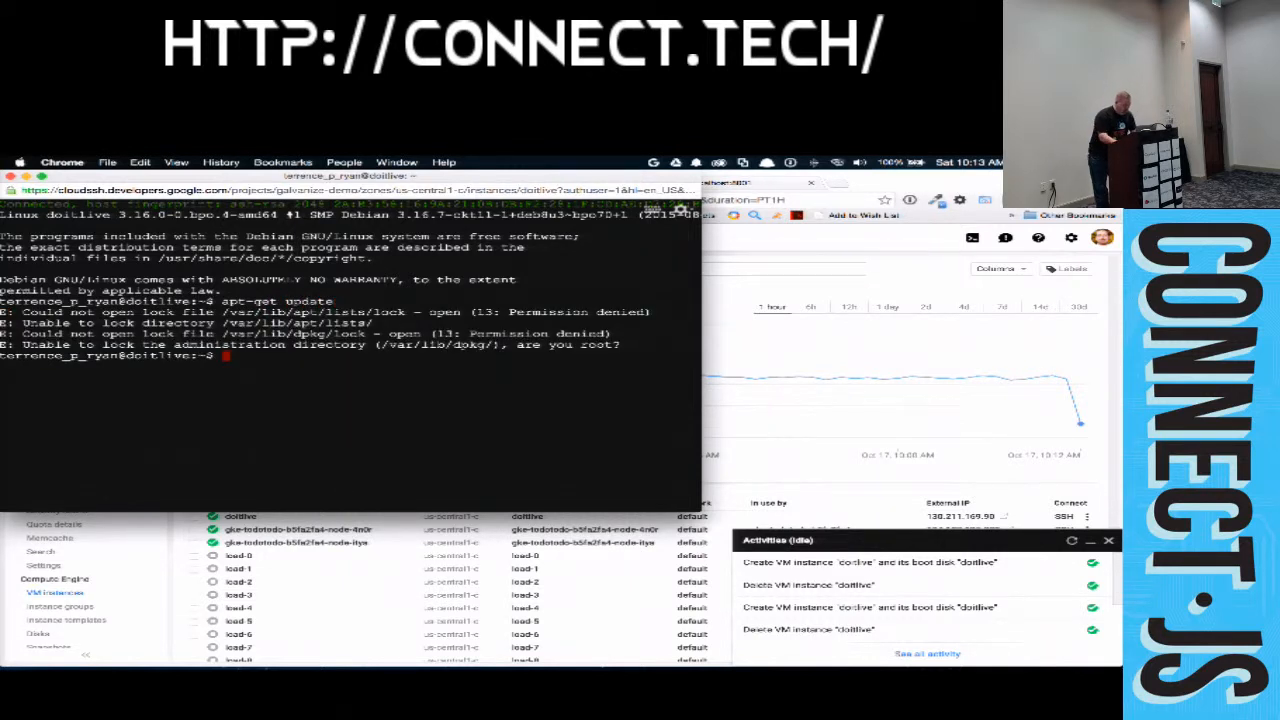
- Rerun the update as root with sudo !!
{"action": "type", "text": "sudo"}
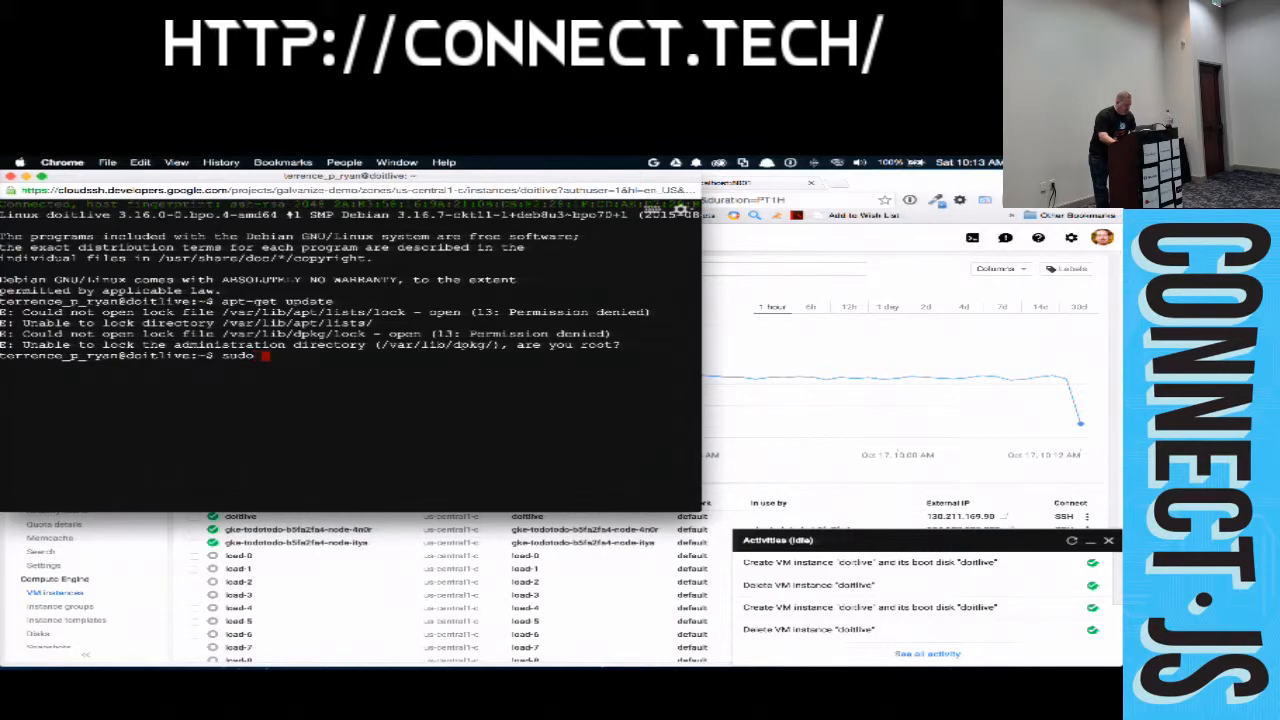
{"action": "type", "text": "!!"}
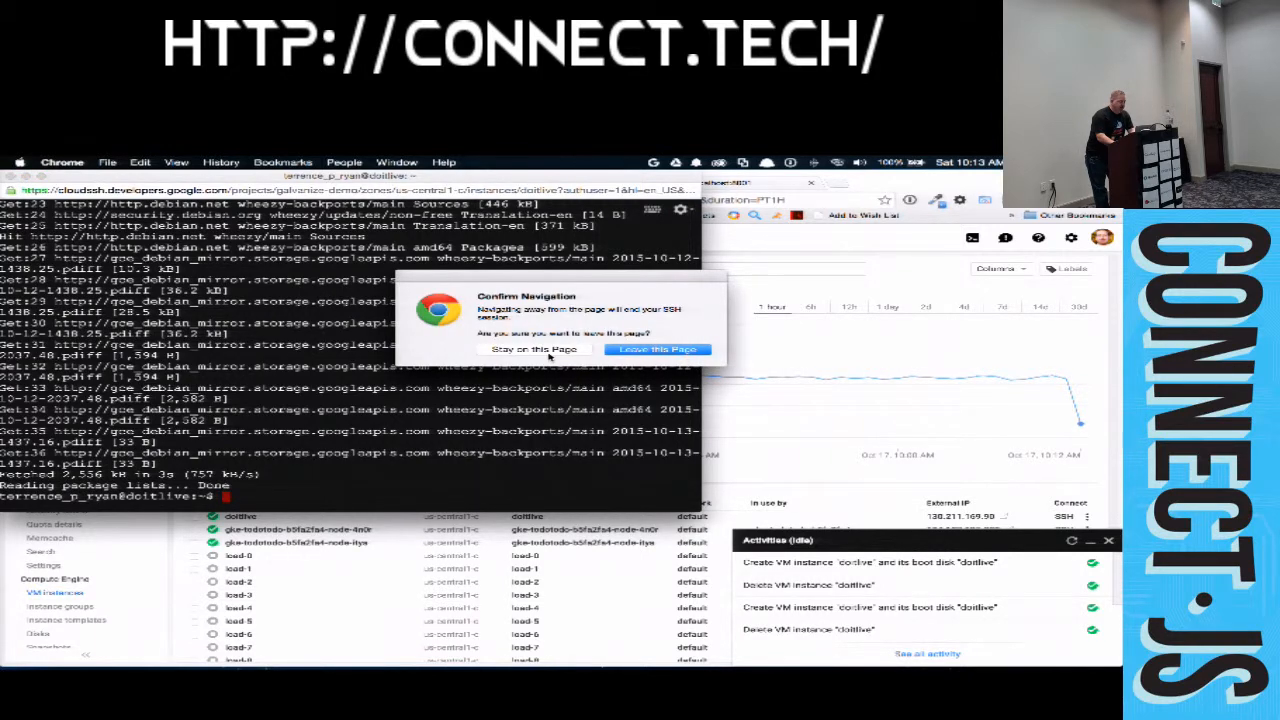
- Leave the SSH session page and return to the console, heading to Cloud Launcher
{"action": "left_click", "coordinate": [656, 348]}
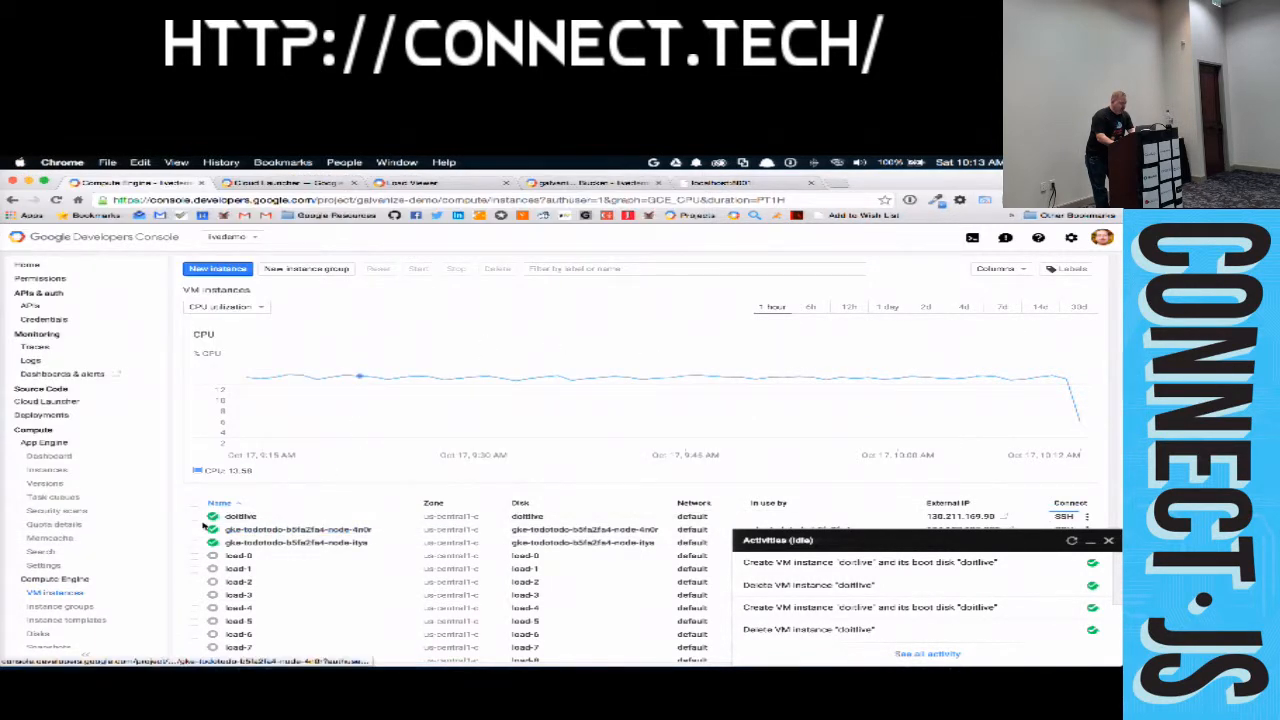
{"action": "left_click", "coordinate": [194, 516]}
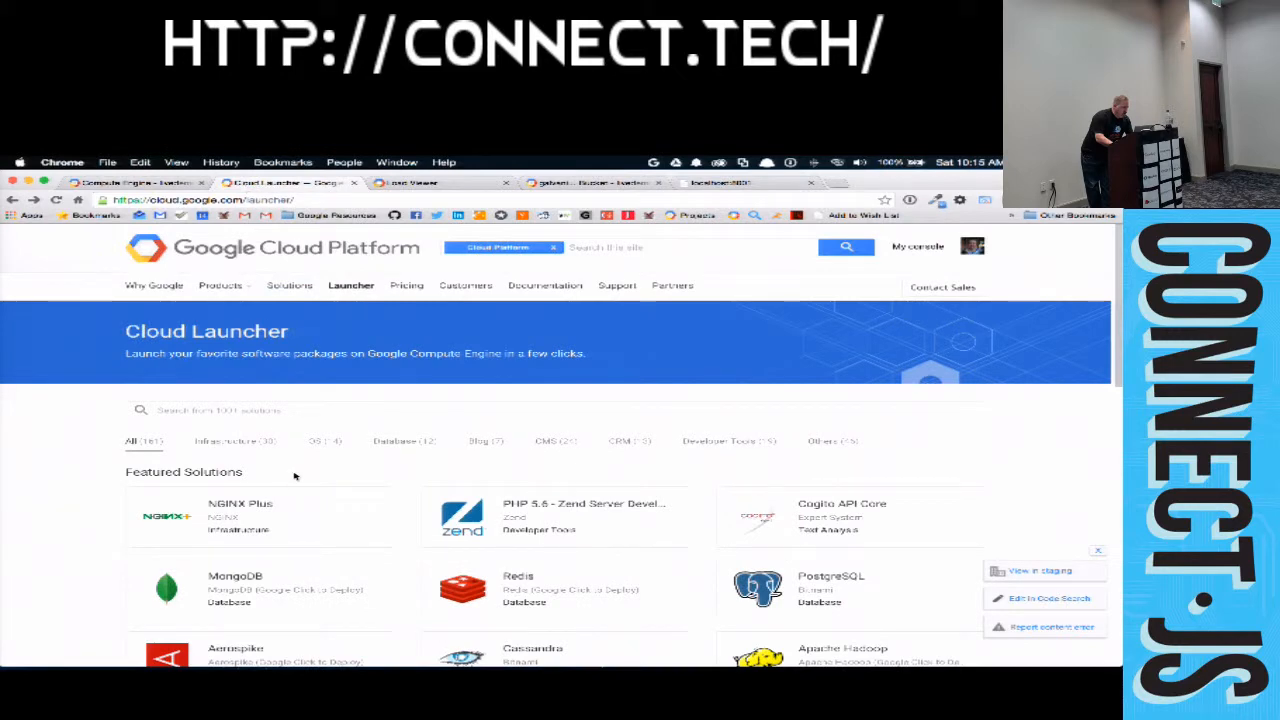
- Filter the Cloud Launcher catalogue with the search term 'php'
{"action": "scroll", "scroll_direction": "down", "scroll_amount": 3}
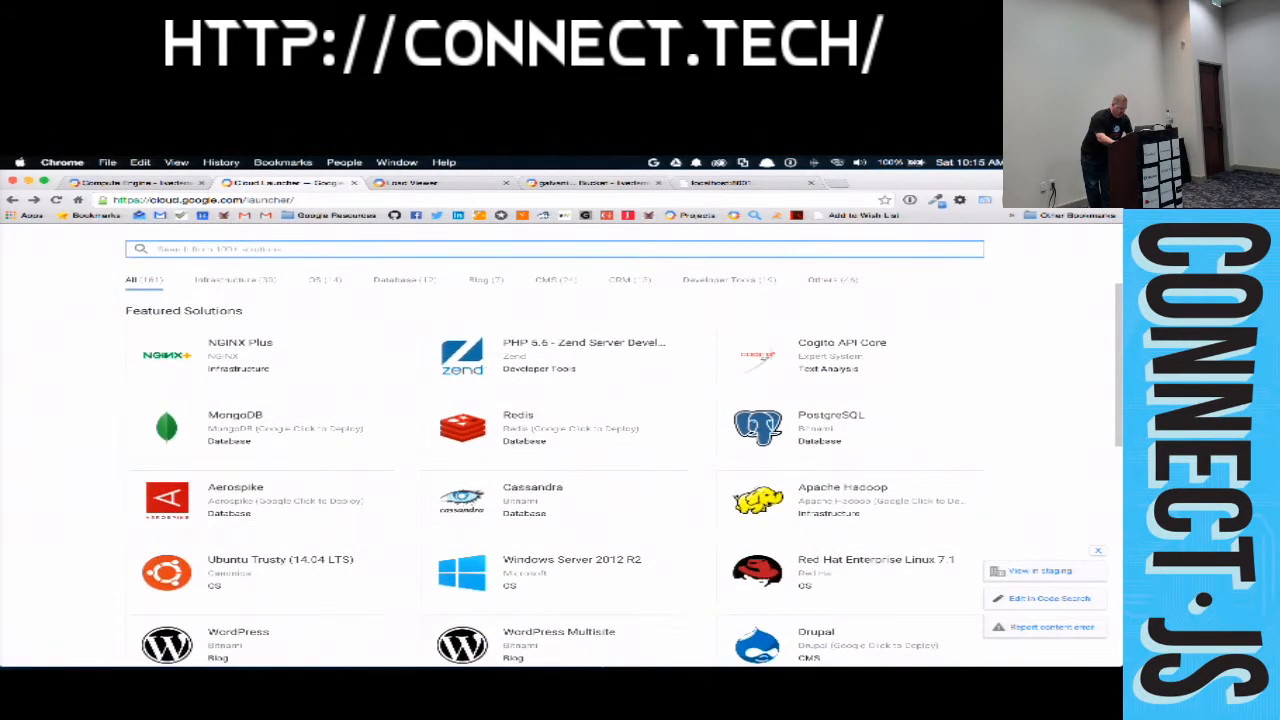
{"action": "type", "text": "php"}
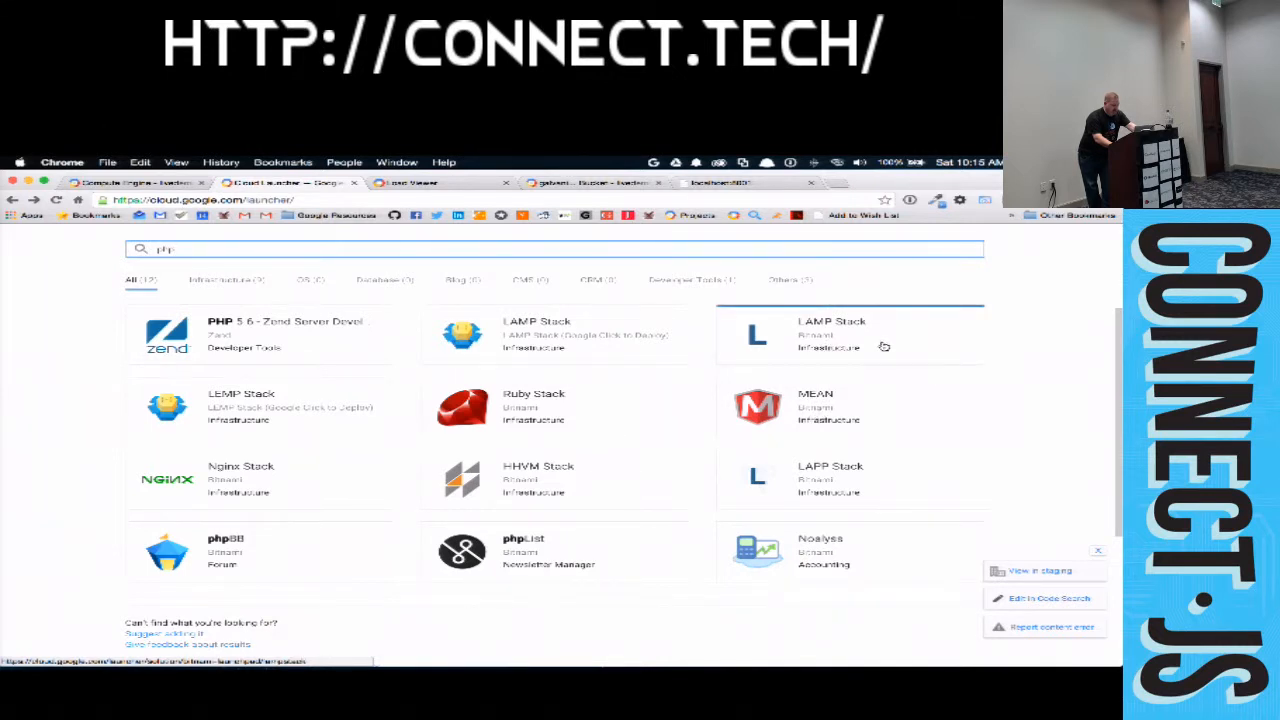
- Review the LAMP Stack details and pricing, then launch it on Google Cloud Platform
{"action": "left_click", "coordinate": [848, 336]}
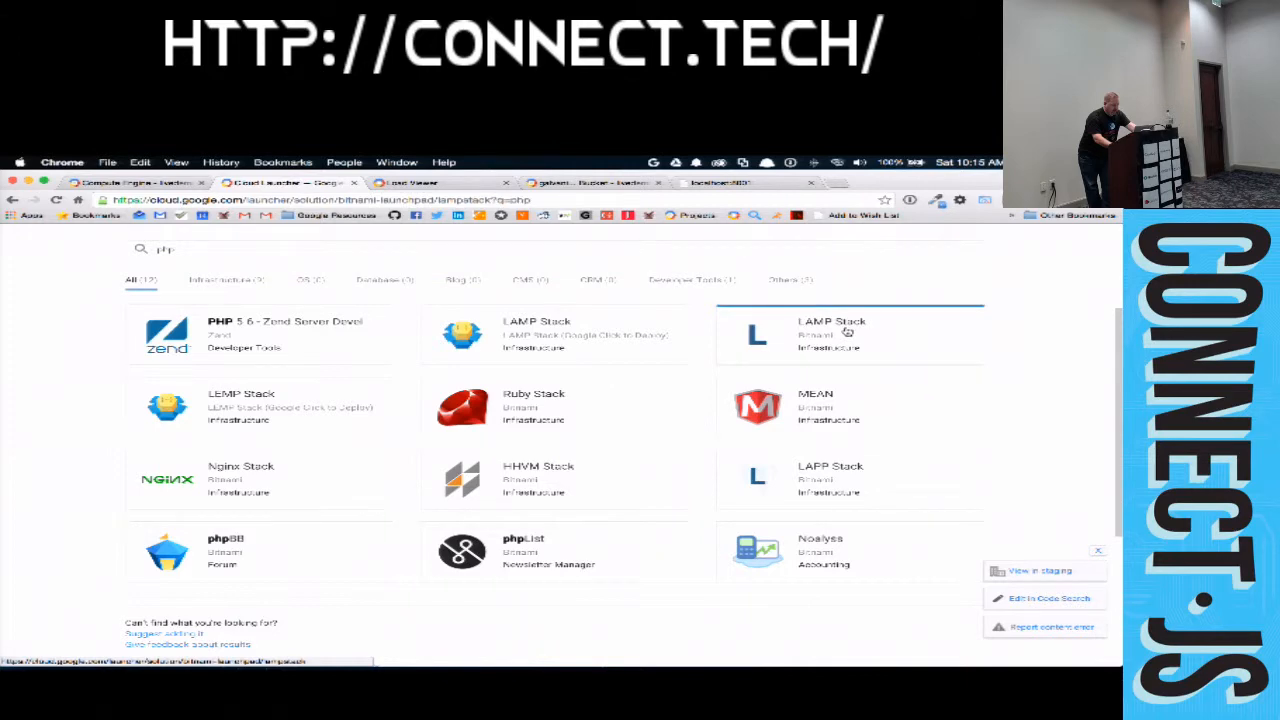
{"action": "left_click", "coordinate": [848, 336]}
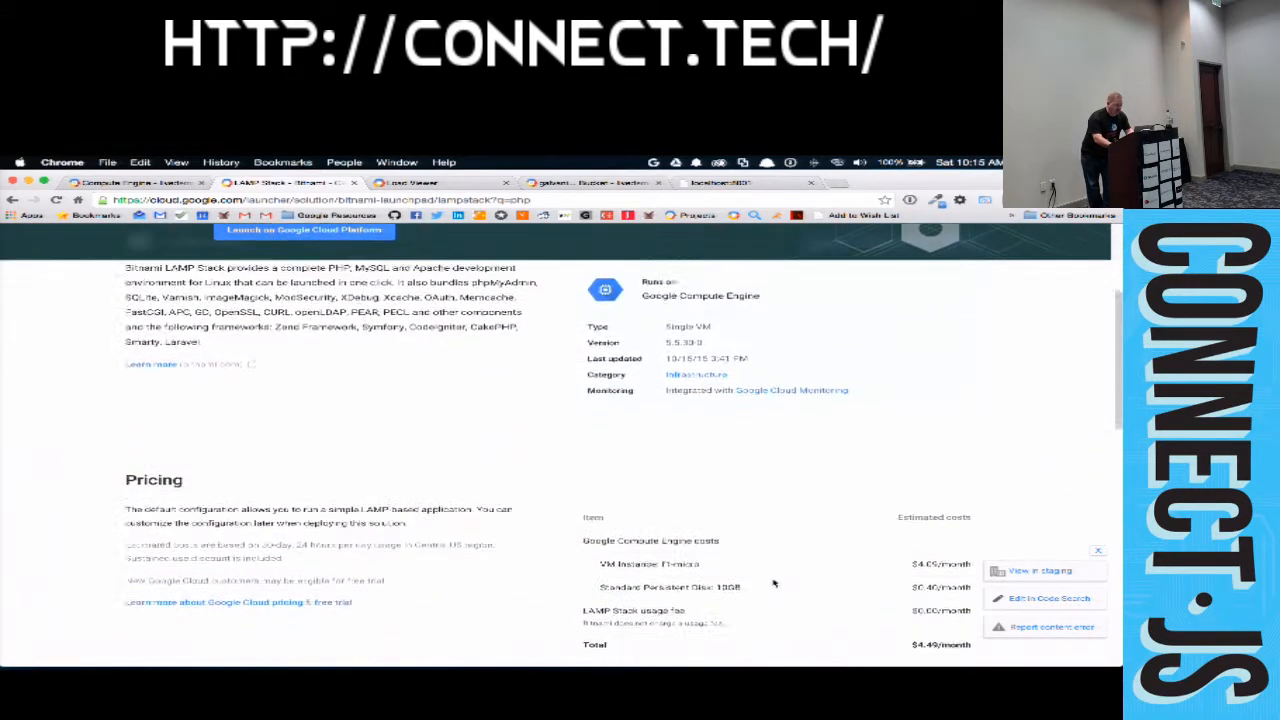
{"action": "scroll", "scroll_direction": "down", "scroll_amount": 3}
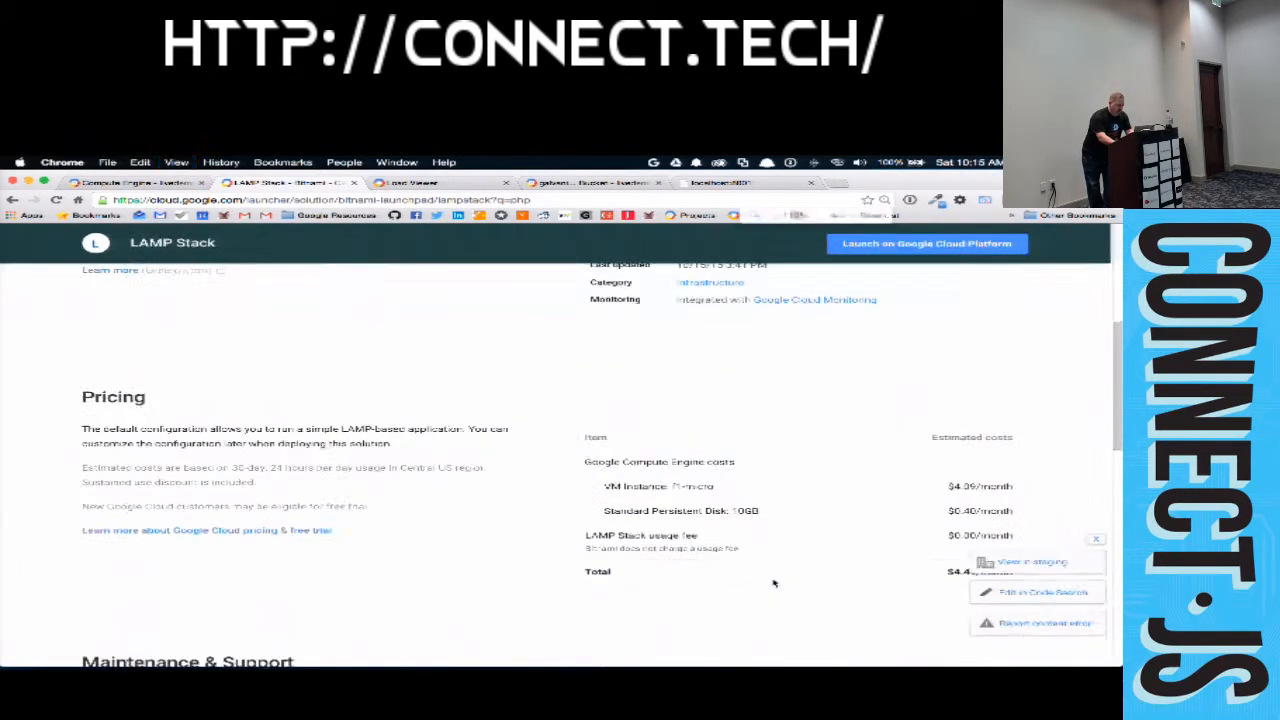
{"action": "scroll", "scroll_direction": "down", "scroll_amount": 3}
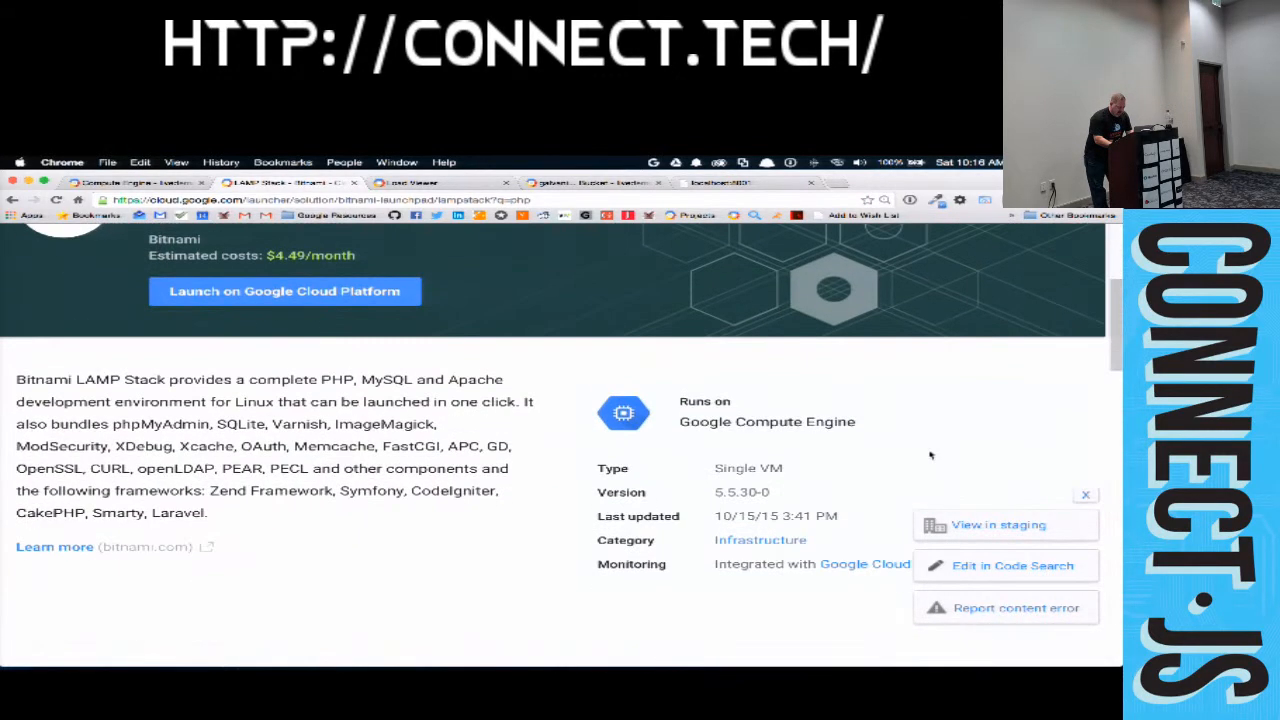
{"action": "left_click", "coordinate": [284, 292]}
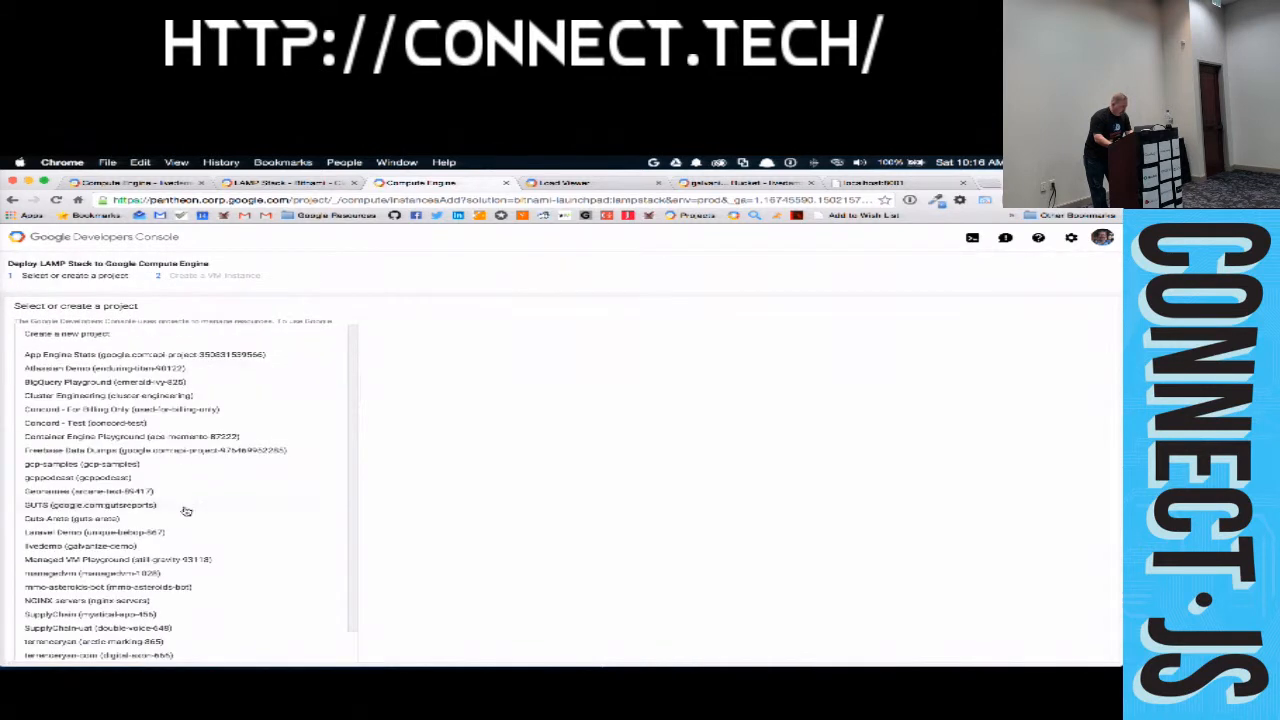
- Choose the target project for the LAMP Stack deployment and continue to the instance settings
{"action": "left_click", "coordinate": [80, 546]}
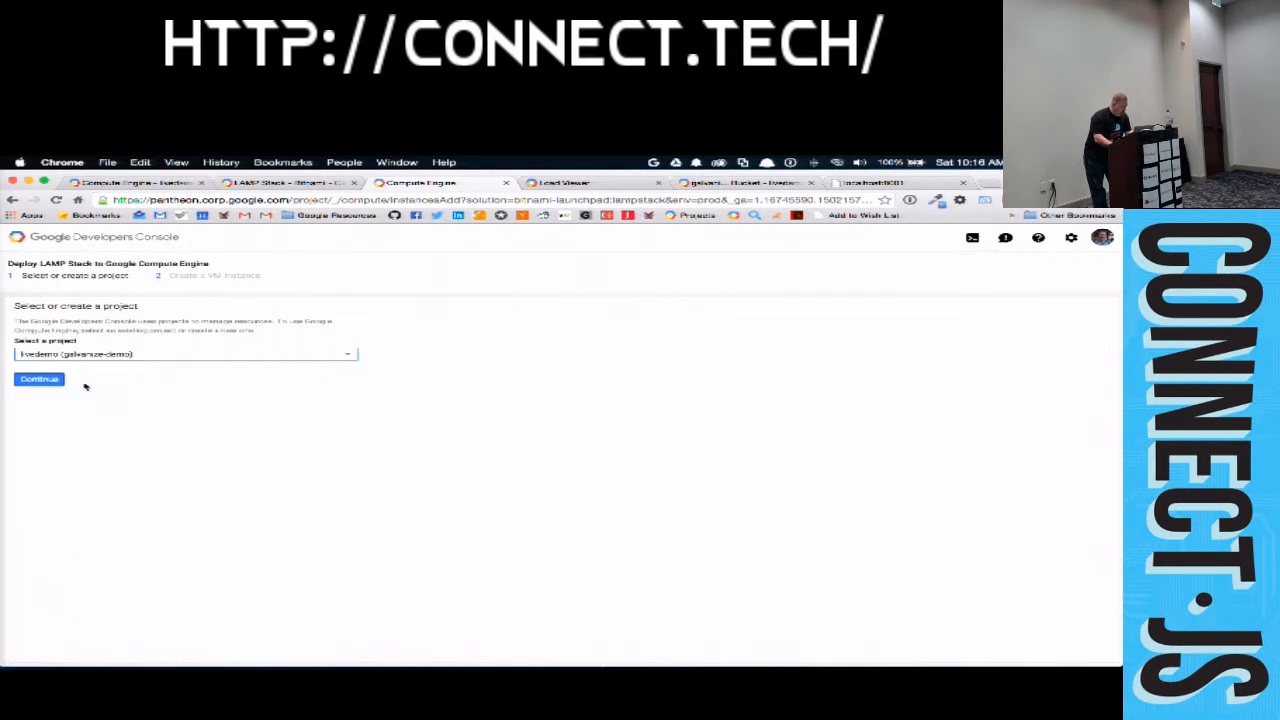
{"action": "left_click", "coordinate": [38, 380]}
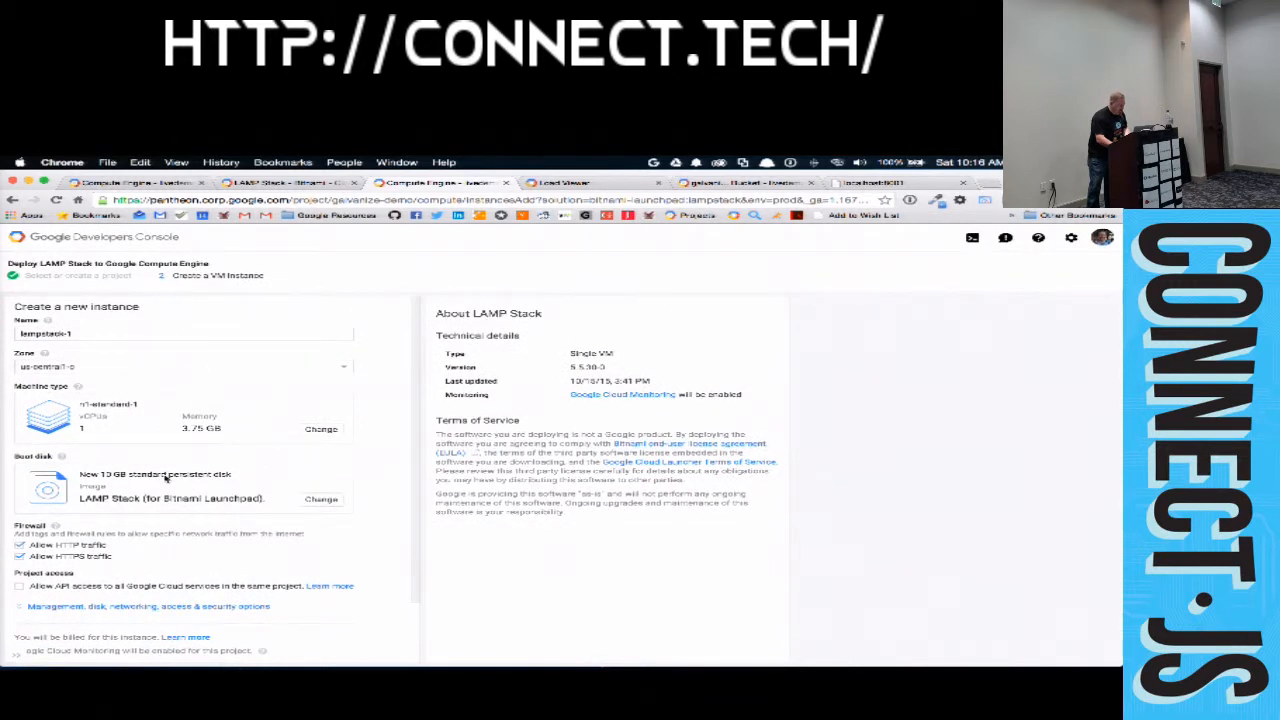
{"action": "scroll", "scroll_direction": "down", "scroll_amount": 3}
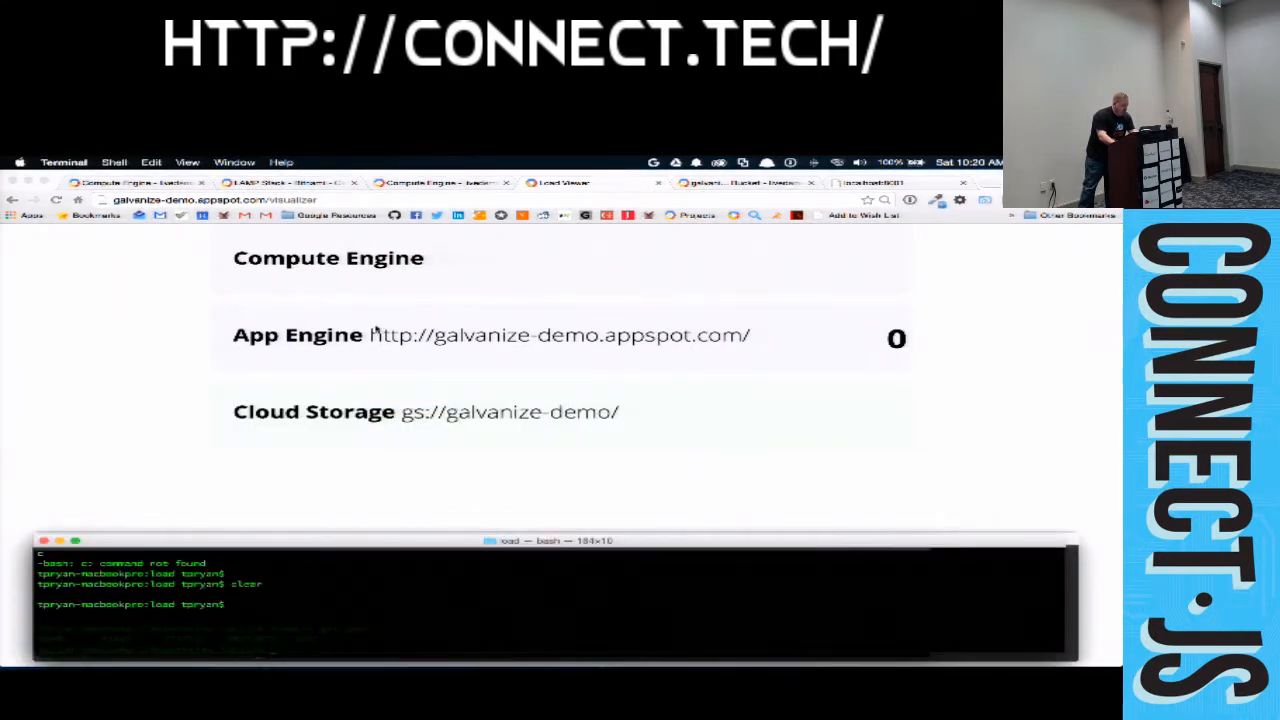
- Clear the terminal and launch ten load instances with ./start.sh 10
{"action": "type", "text": "clear"}
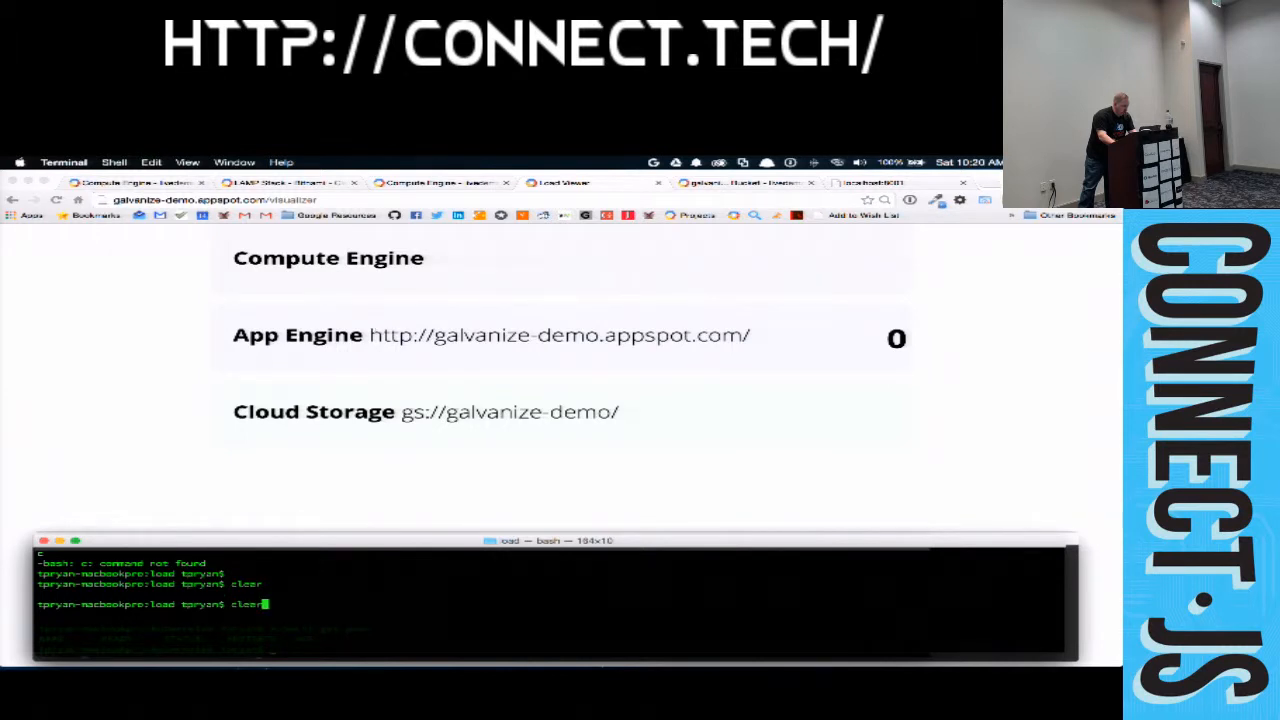
{"action": "type", "text": "./start.sh 10"}
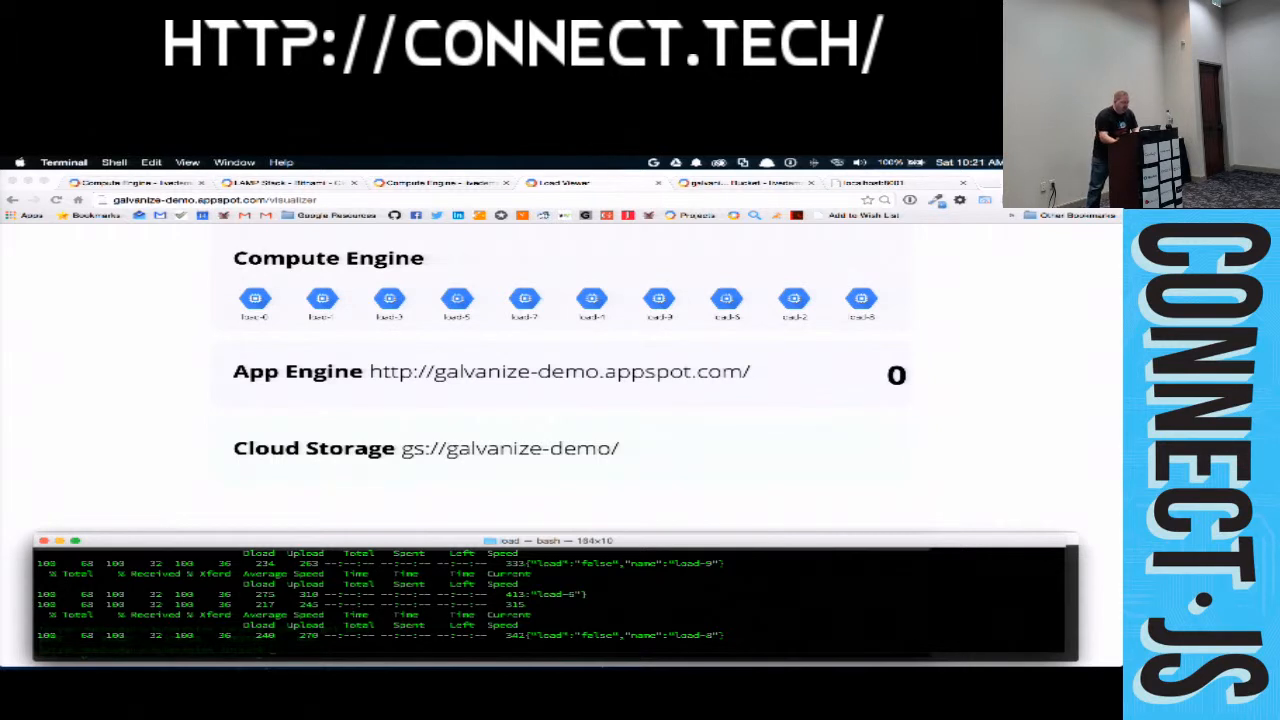
- Show the galvanize-demo bucket in Storage Browser and refresh it, still listing no objects
{"action": "left_click", "coordinate": [744, 182]}
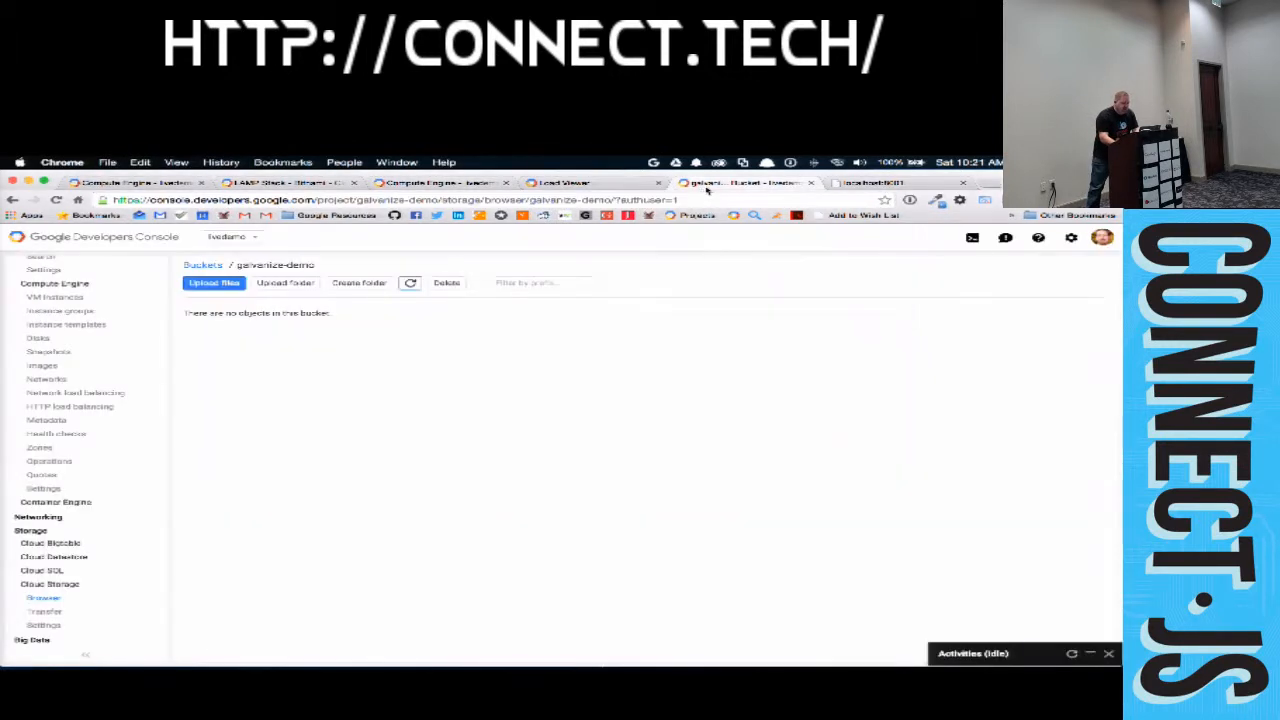
{"action": "left_click", "coordinate": [410, 282]}
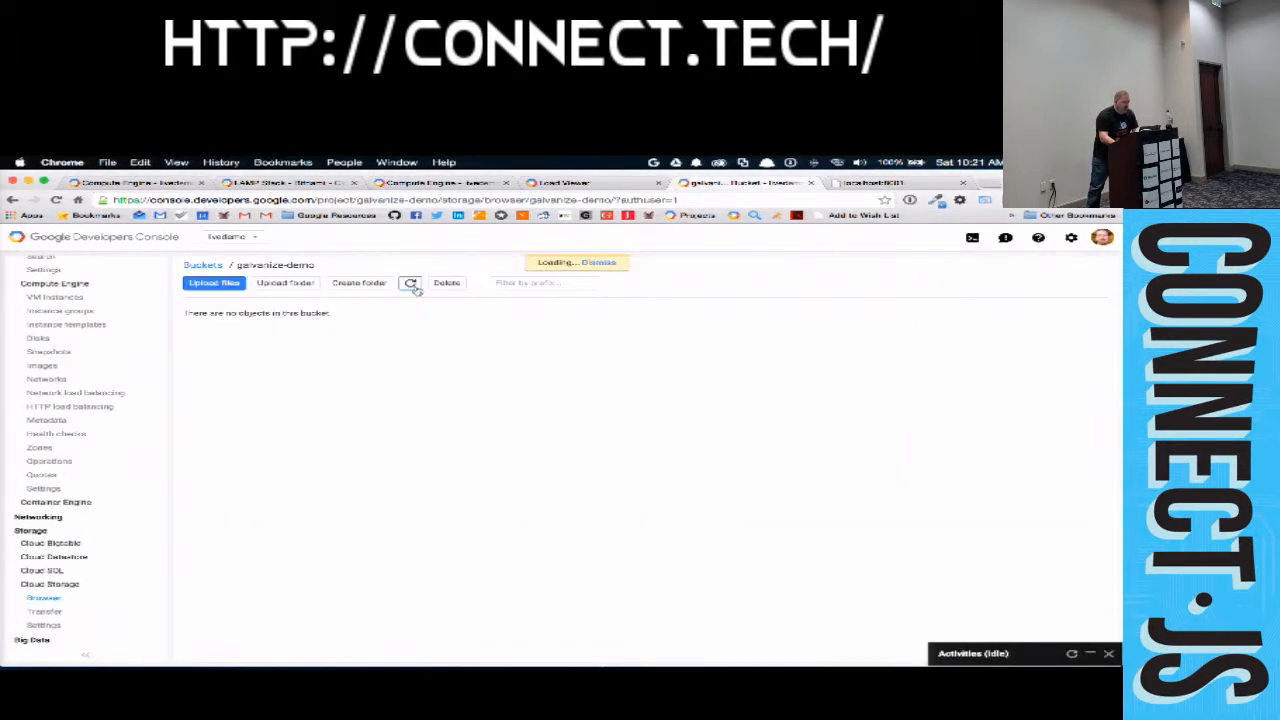
{"action": "left_click", "coordinate": [410, 282]}
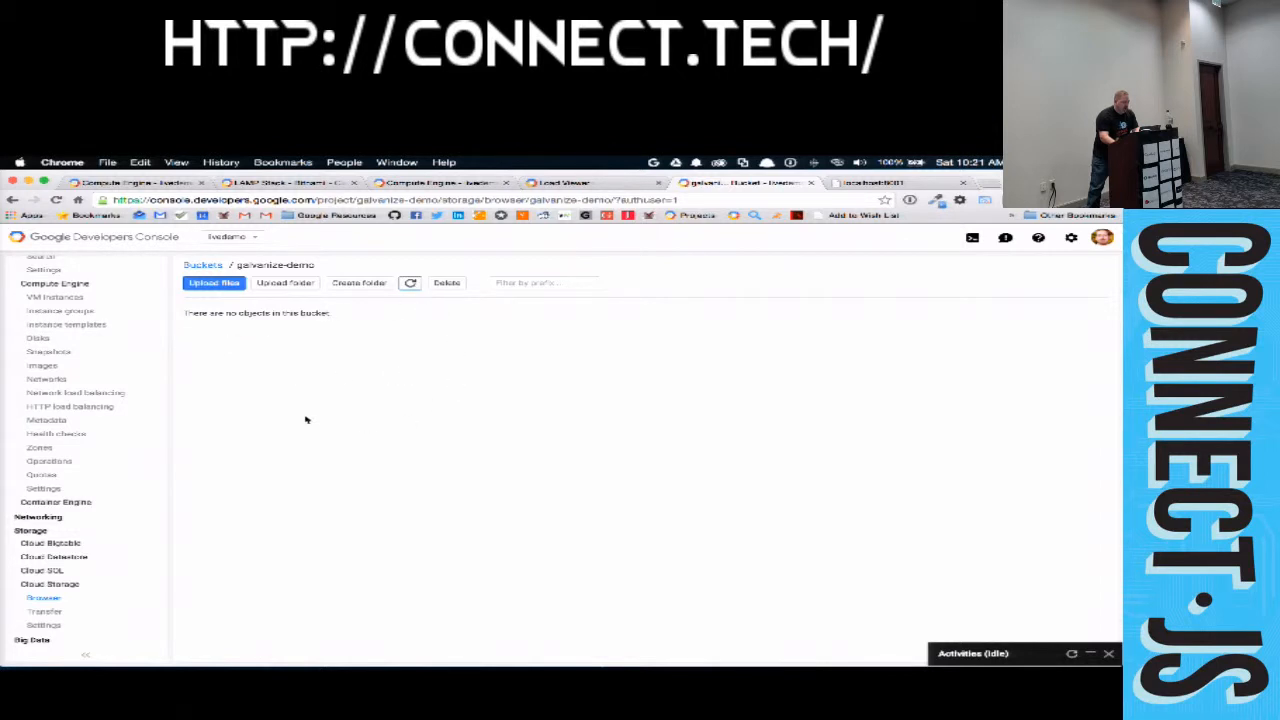
{"action": "mouse_move", "coordinate": [324, 324]}
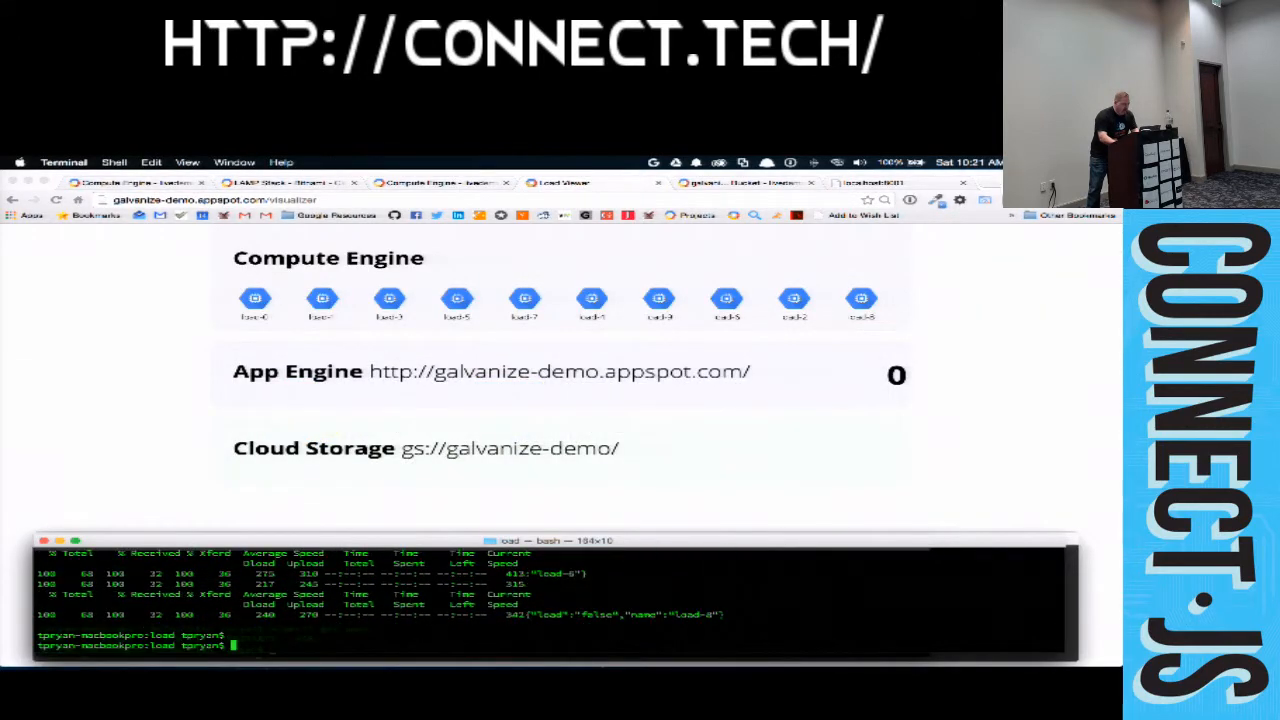
- Run ./load.sh 100 in Terminal to start generating load on the ten instances
{"action": "type", "text": "./load.sh"}
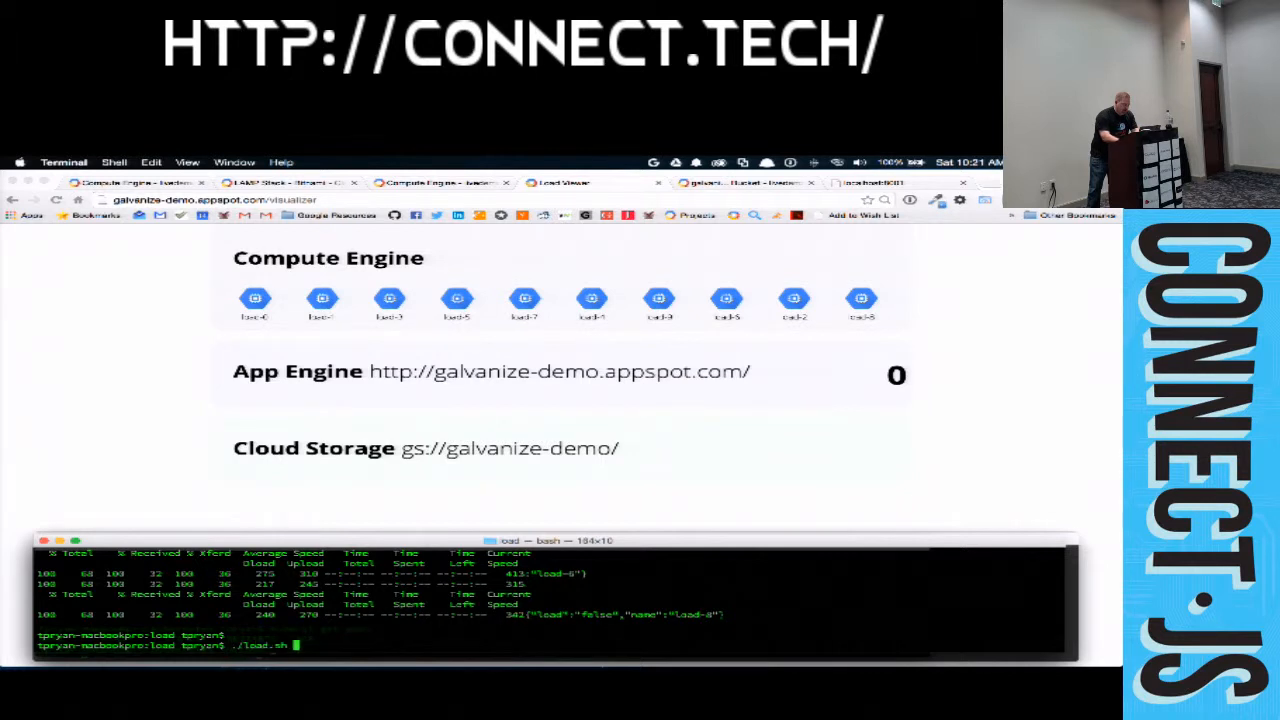
{"action": "type", "text": "100"}
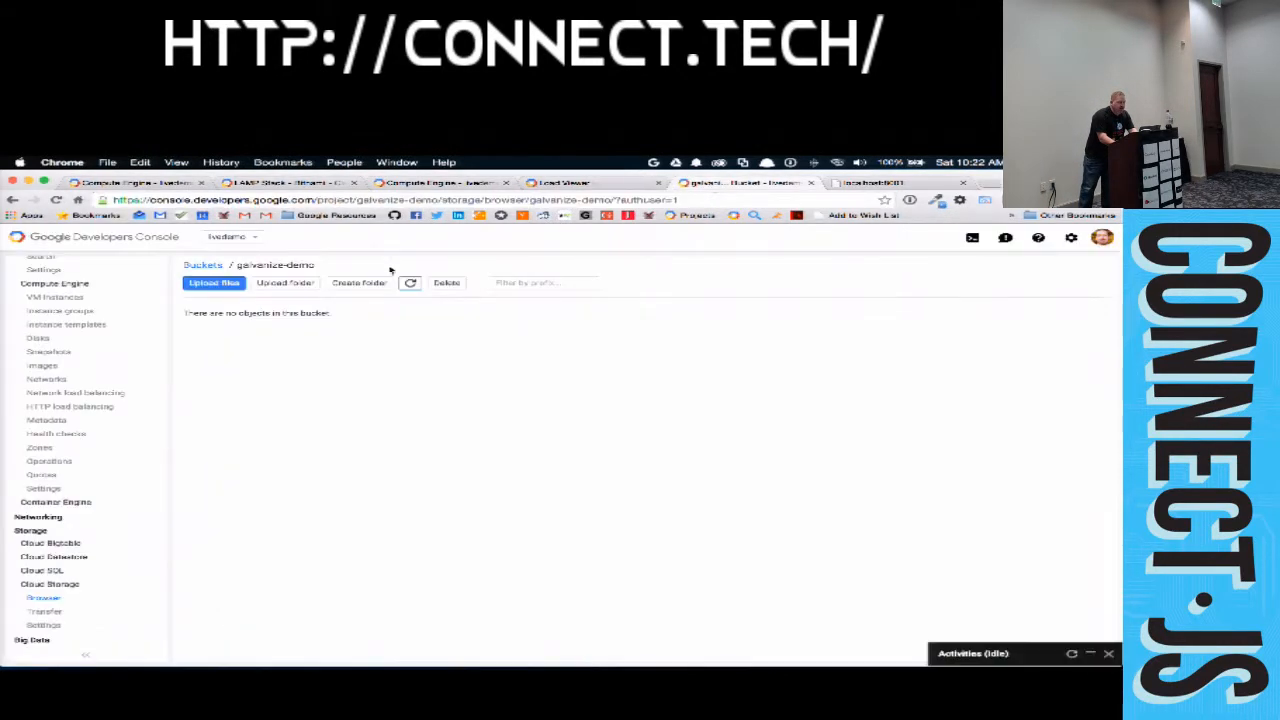
- Refresh the galvanize-demo bucket so it lists the new hexadecimal-named folders
{"action": "left_click", "coordinate": [410, 284]}
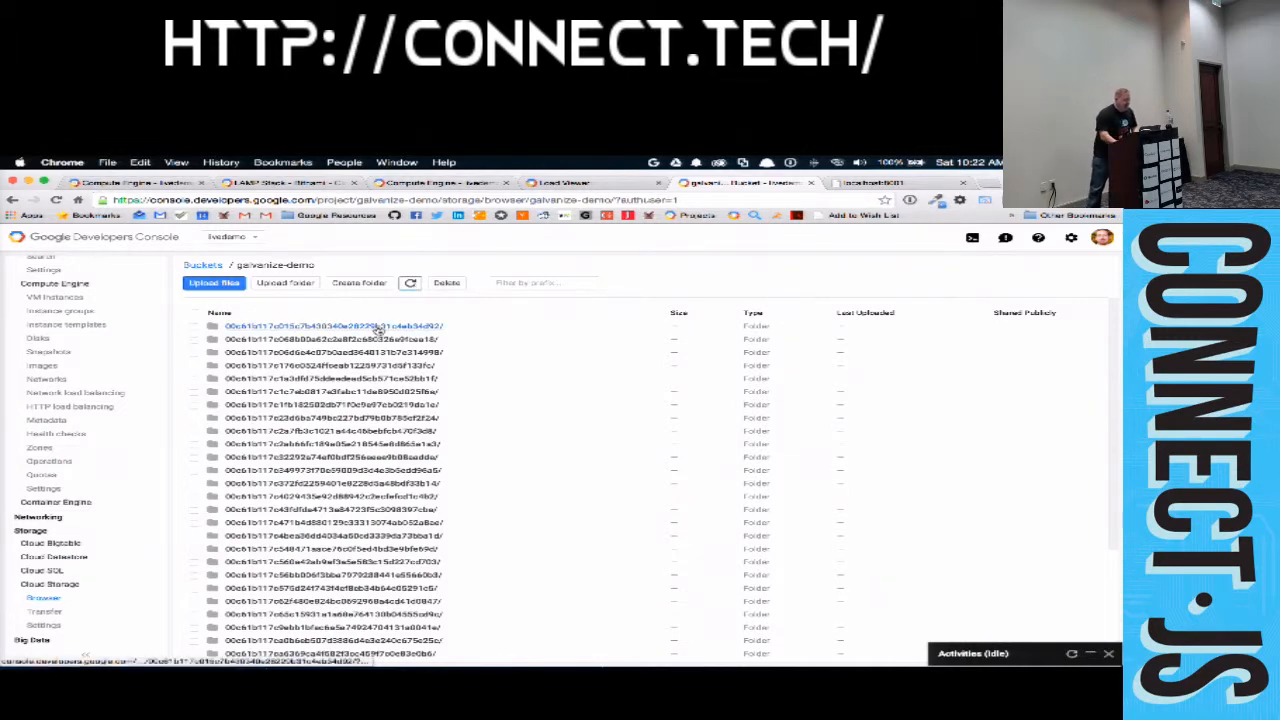
{"action": "left_click", "coordinate": [336, 326]}
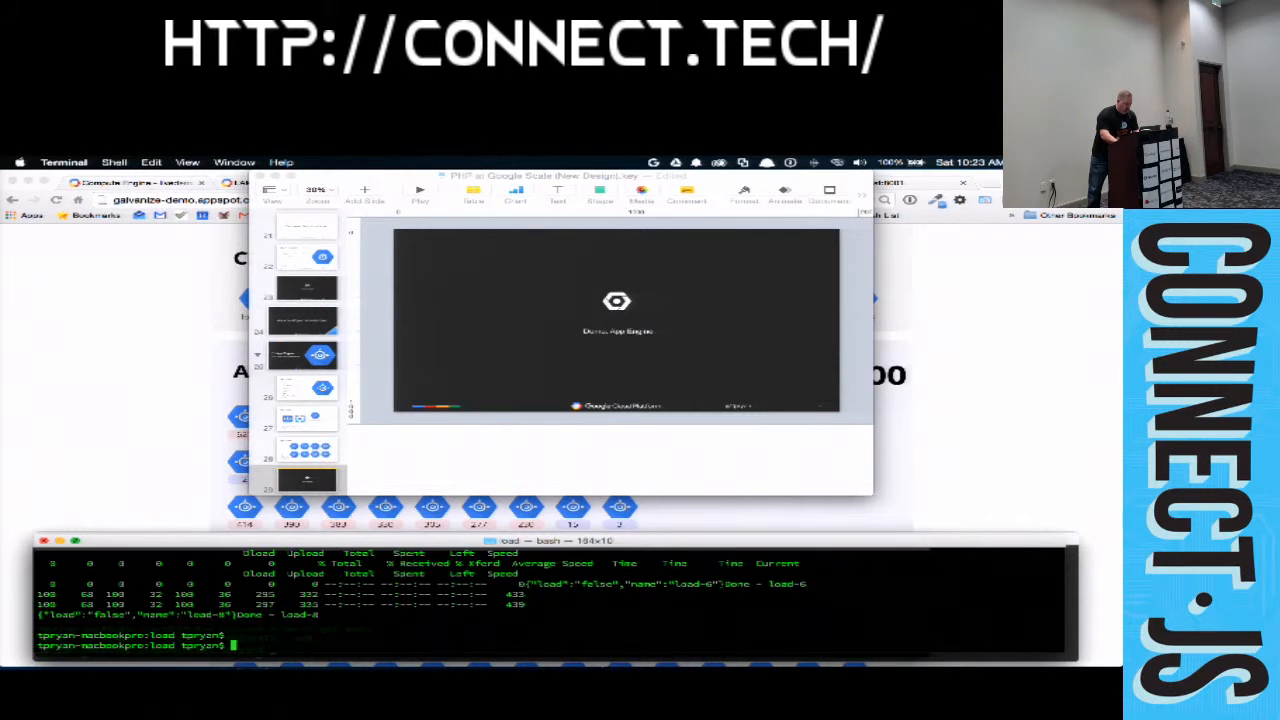
- Enter ./stop in Terminal and bring the slide deck up for presenting
{"action": "type", "text": "./stop"}
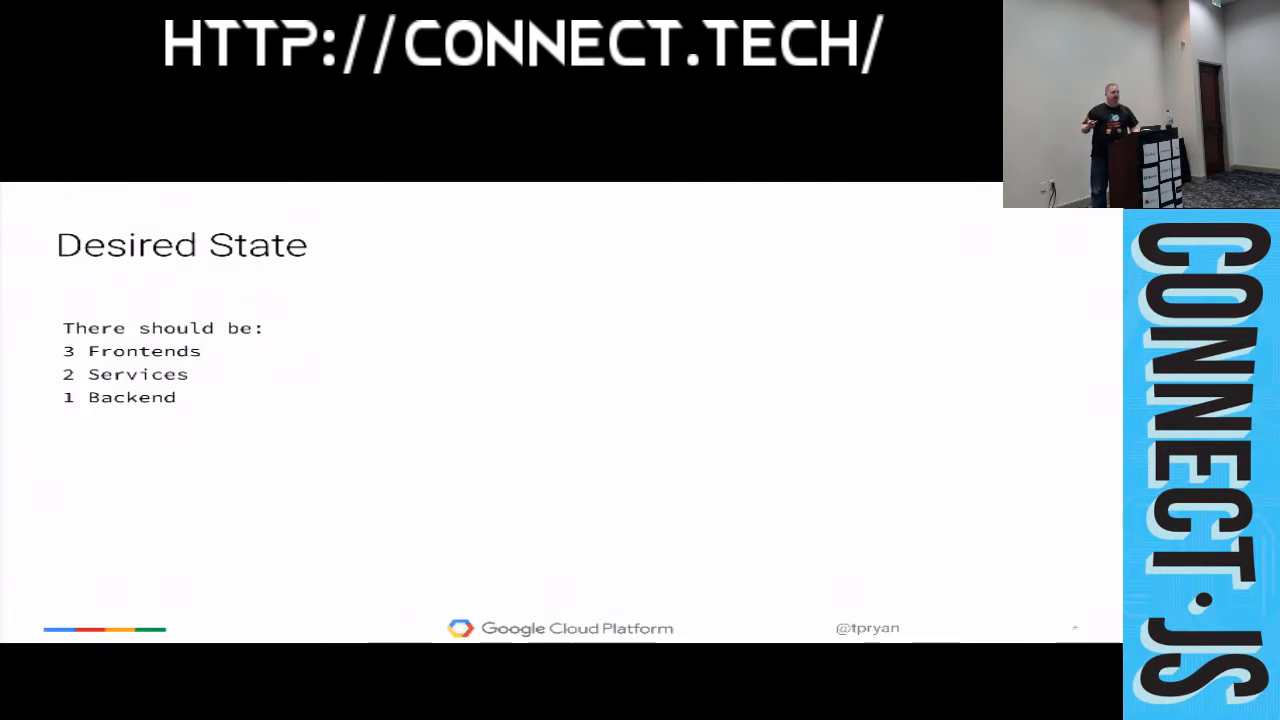
- Advance the deck to the 06 Conclusions section slide
{"action": "key", "text": "Right"}
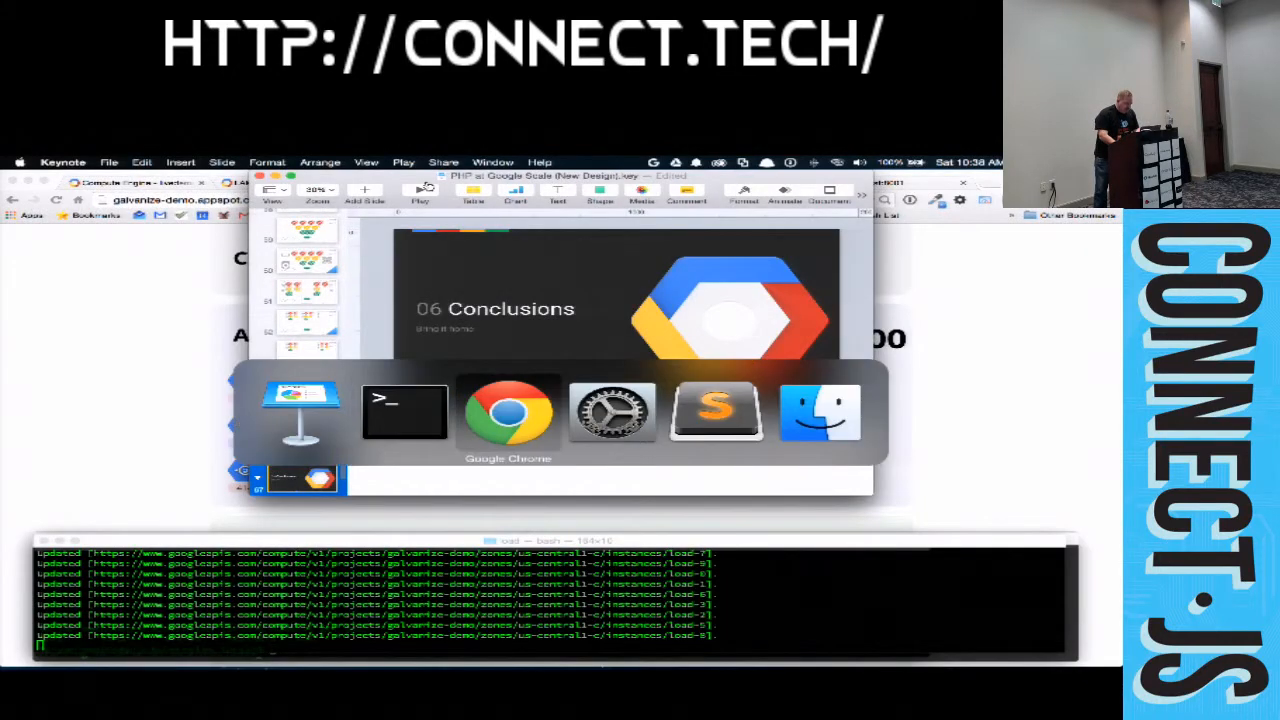
- Show the visualizer, then run ./start_services.sh to create the frontend controller, pods and services
{"action": "left_click", "coordinate": [508, 410]}
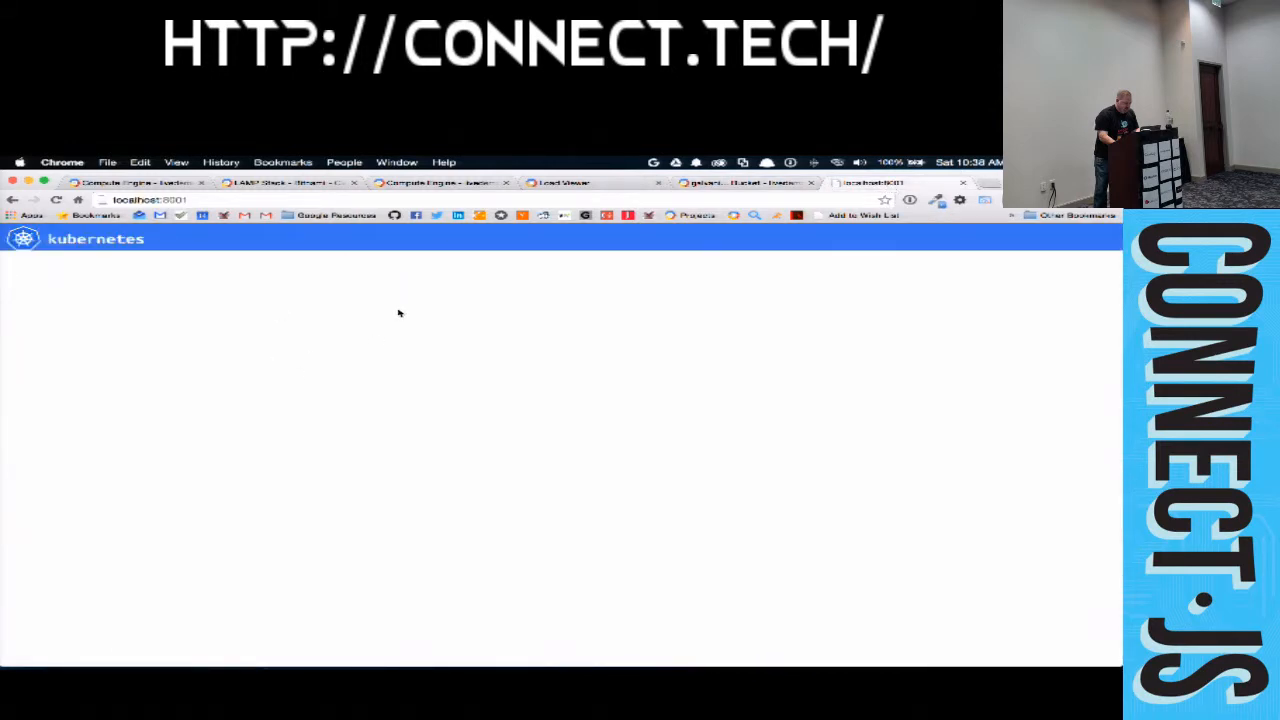
{"action": "mouse_move", "coordinate": [472, 360]}
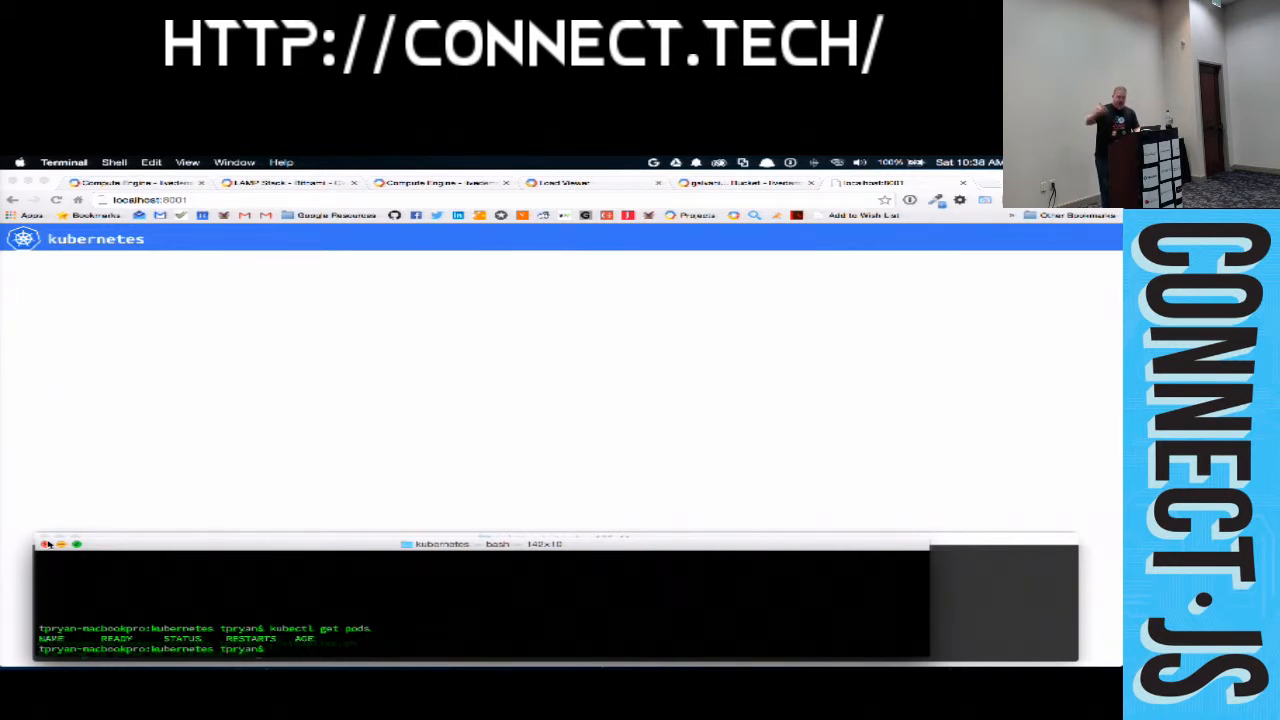
{"action": "type", "text": "./"}
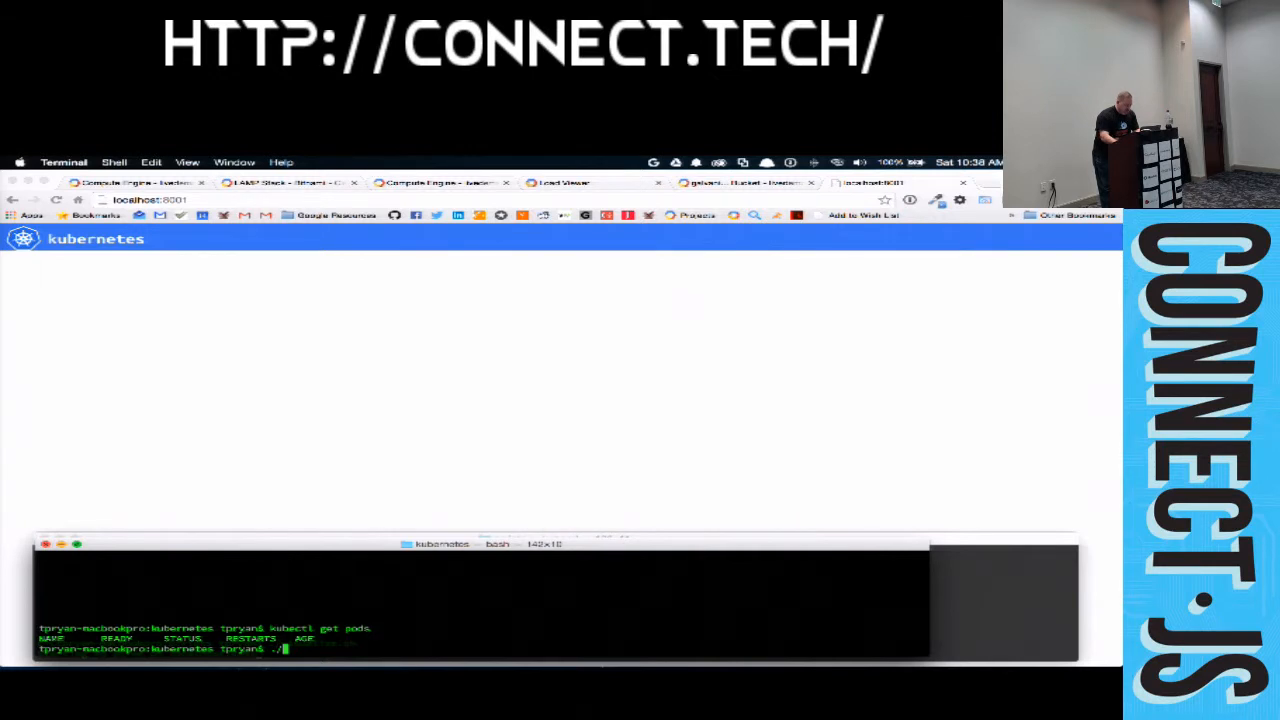
{"action": "type", "text": "start_services.sh q"}
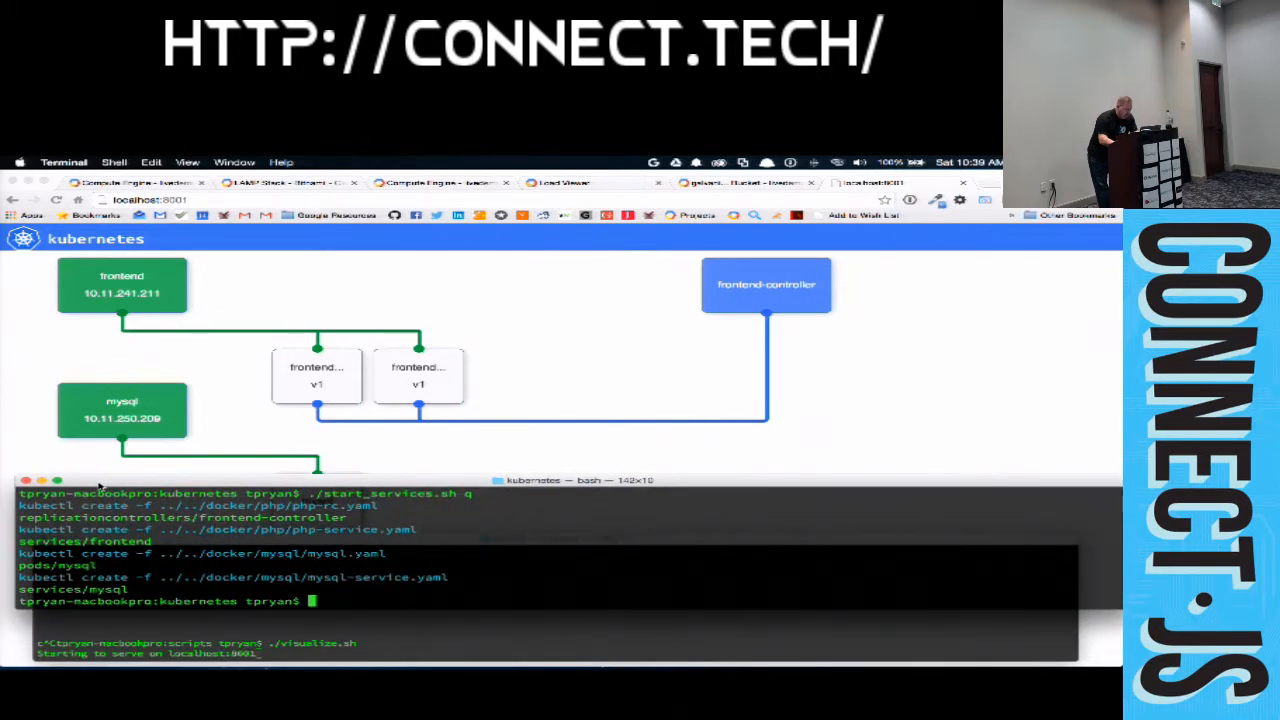
- List pods with kubectl, stop one frontend-controller pod and list pods again to see its replacement
{"action": "type", "text": "kubectl get pods"}
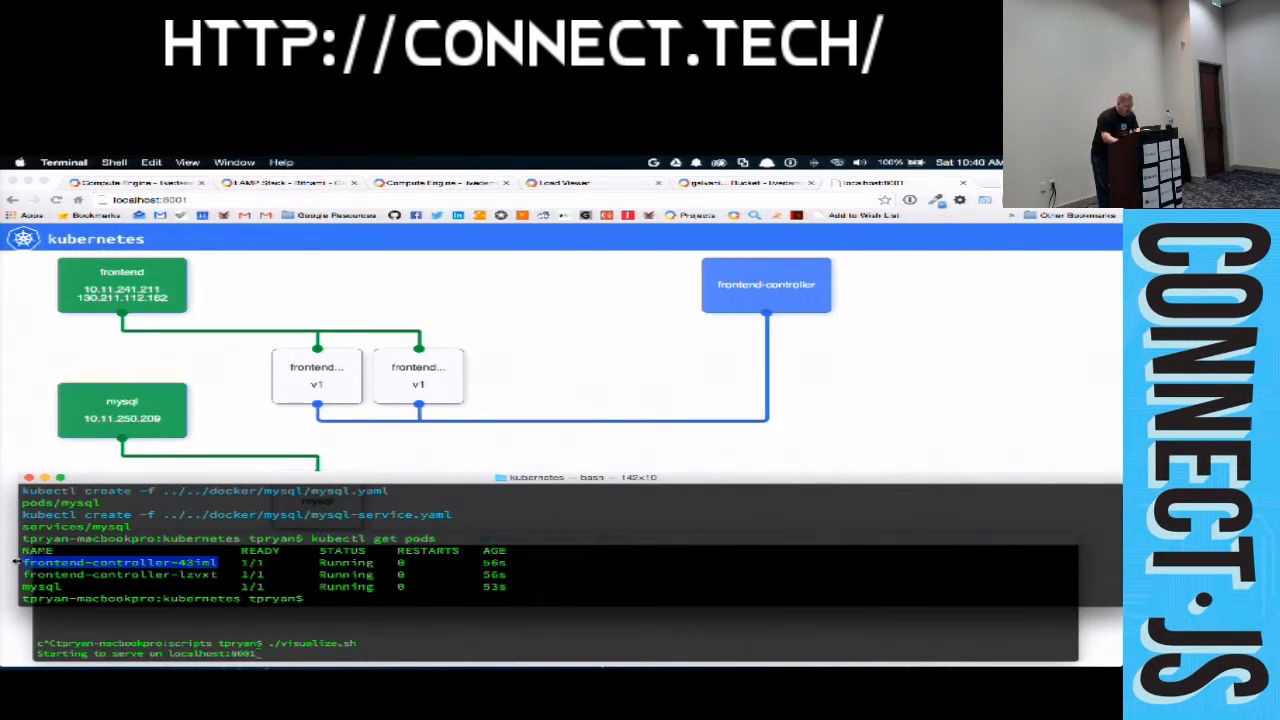
{"action": "type", "text": "kubectl get pods"}
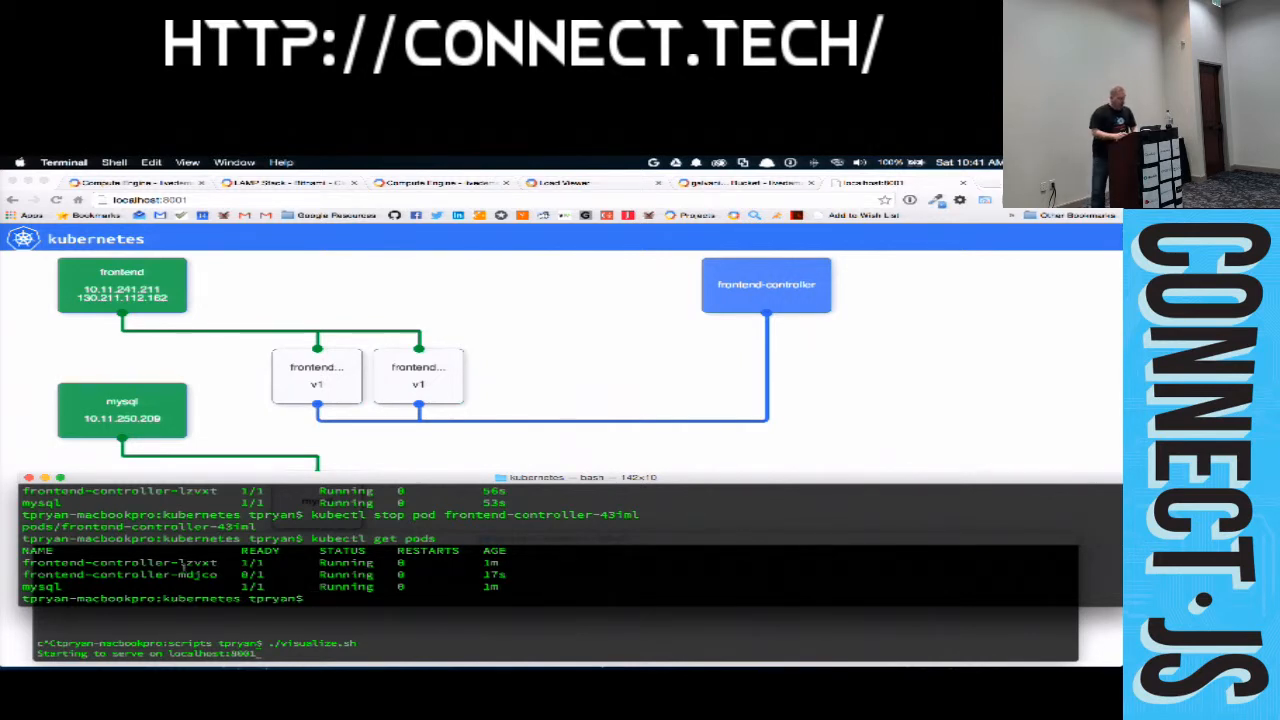
- Scale frontend-controller to 4 replicas with kubectl scale rc --replicas=4
{"action": "type", "text": "clear"}
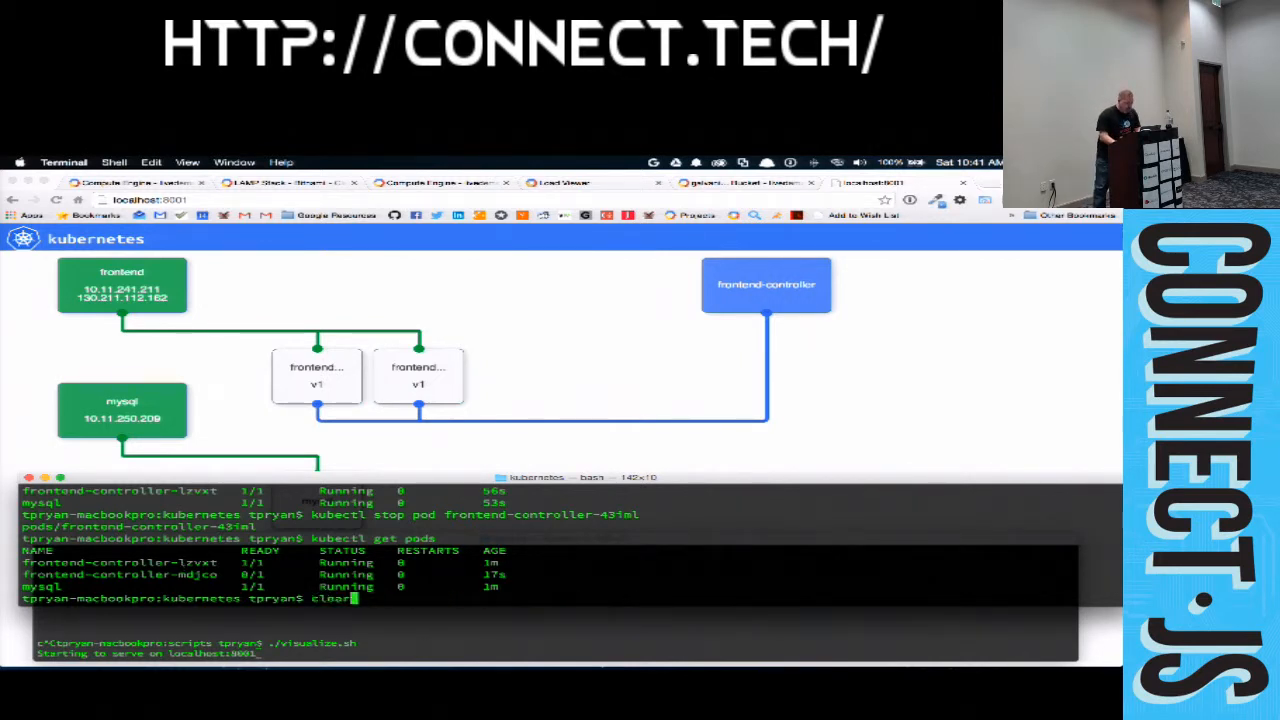
{"action": "type", "text": "kubectl scale rc frontend-controller --replicas=4"}
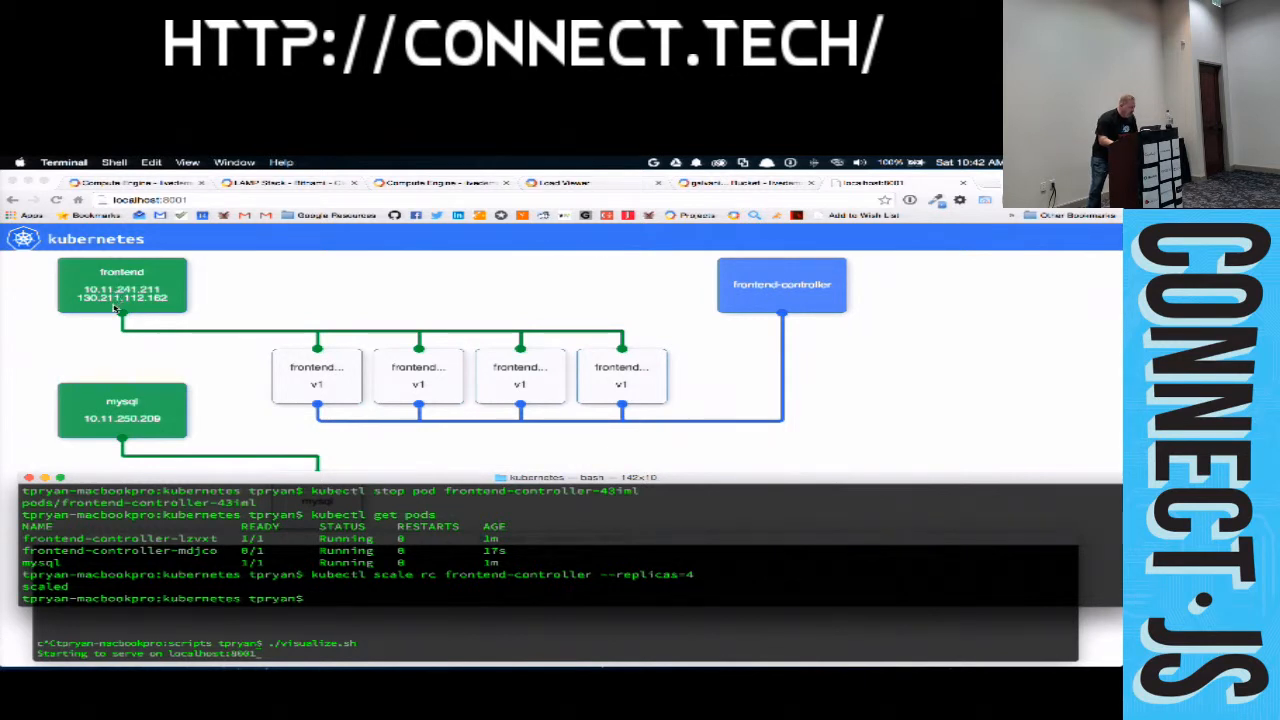
- Open the frontend service's external address, then run kubectl stop pod frontend-controller-43iml
{"action": "right_click", "coordinate": [120, 298]}
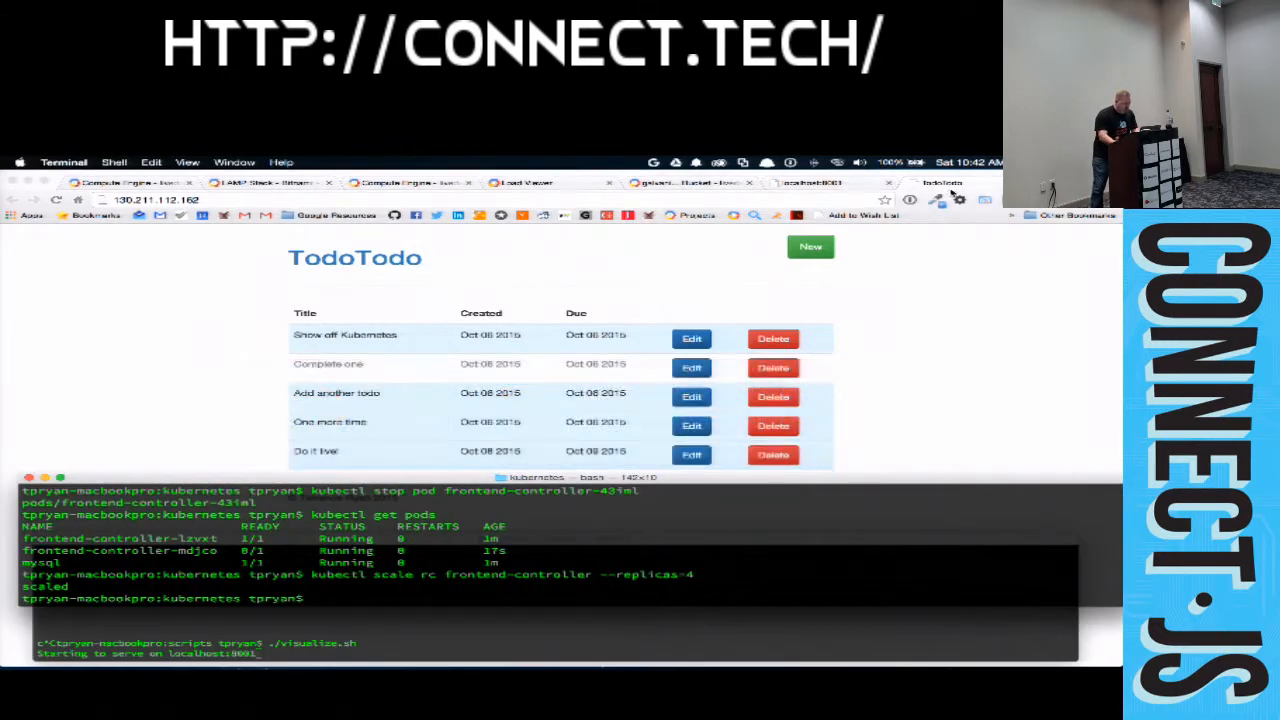
{"action": "type", "text": "kubectl stop pod frontend-controller-43iml"}
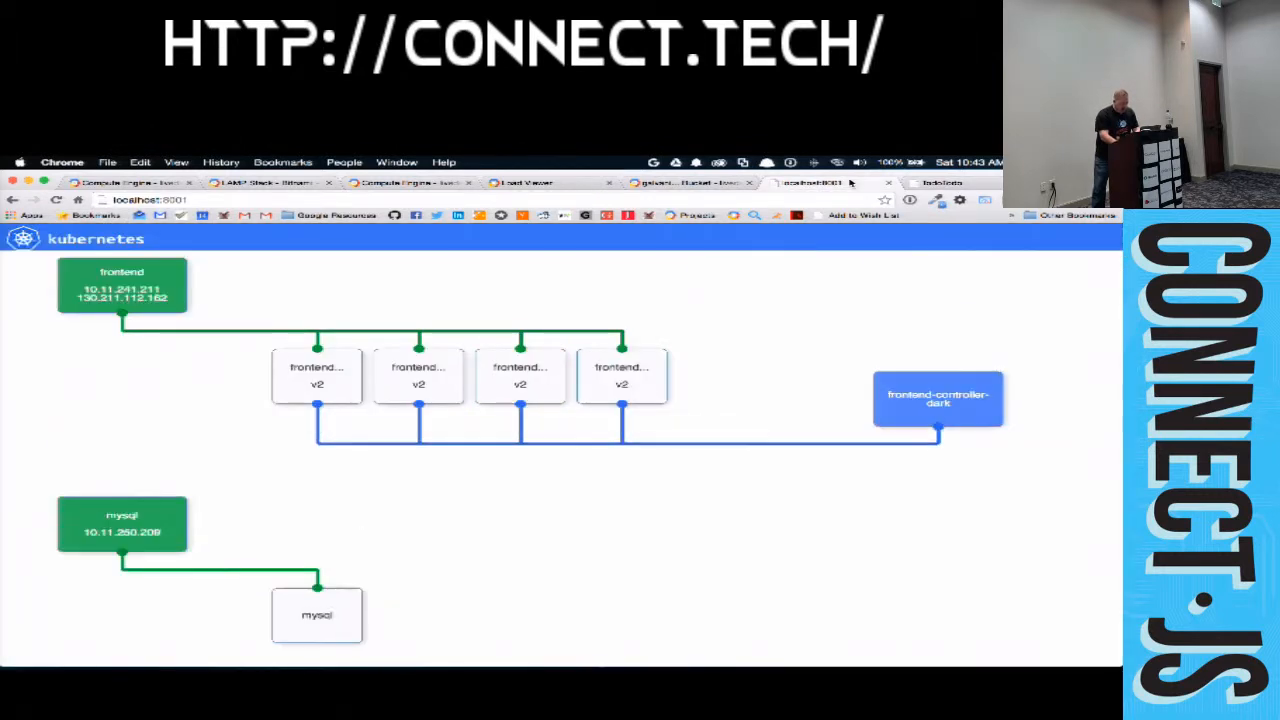
{"action": "mouse_move", "coordinate": [782, 380]}
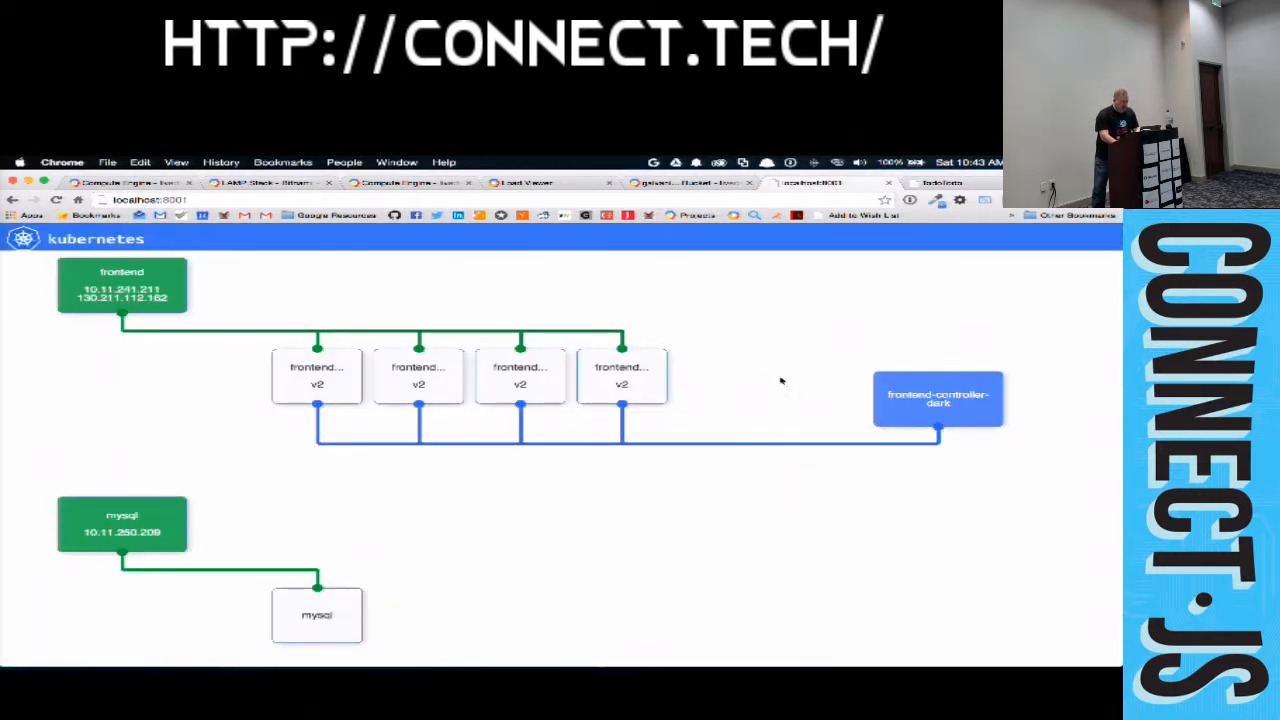